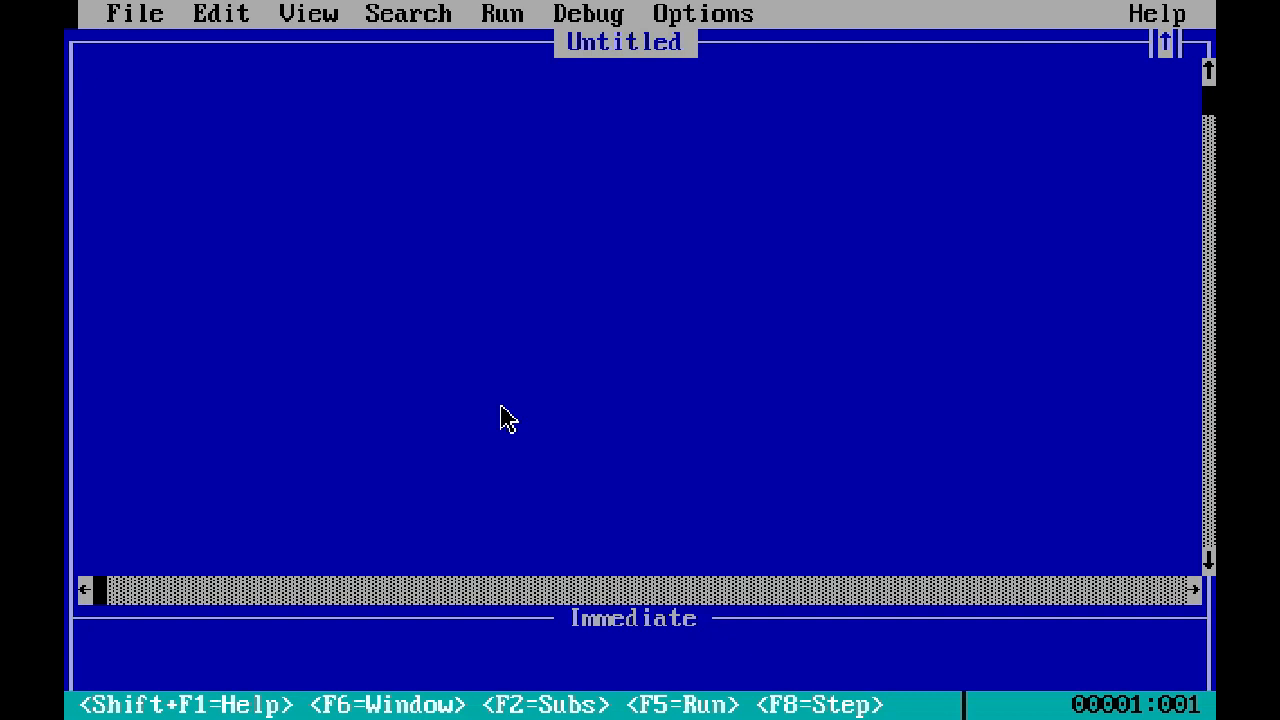
# - Write CLS and the loop header FOR i = 1 TO 5
pyautogui.write('cls')
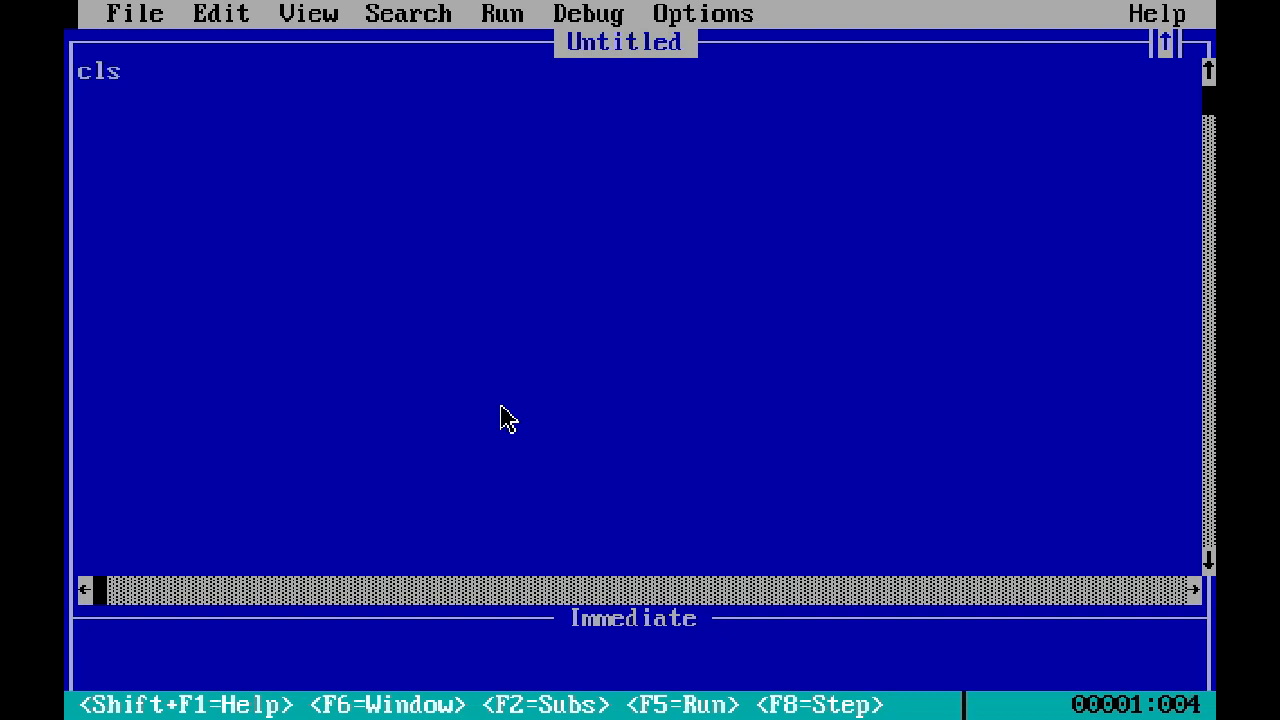
pyautogui.press('Enter')
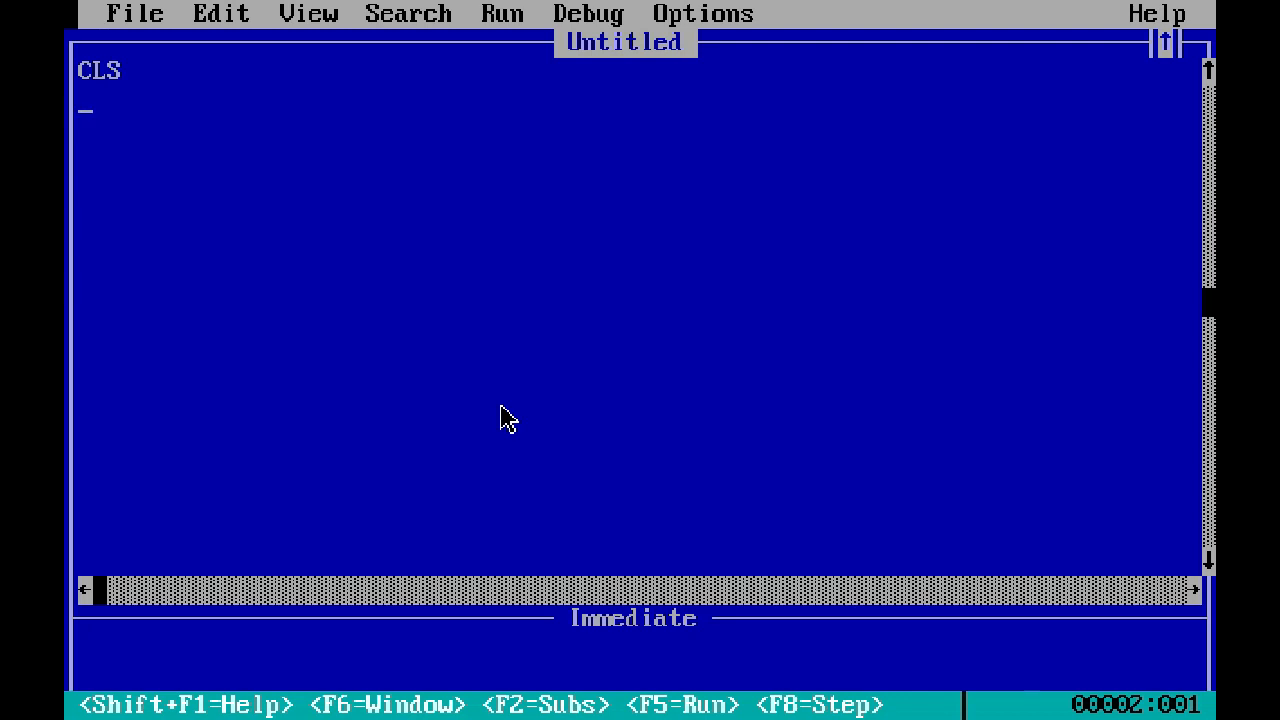
pyautogui.write('F')
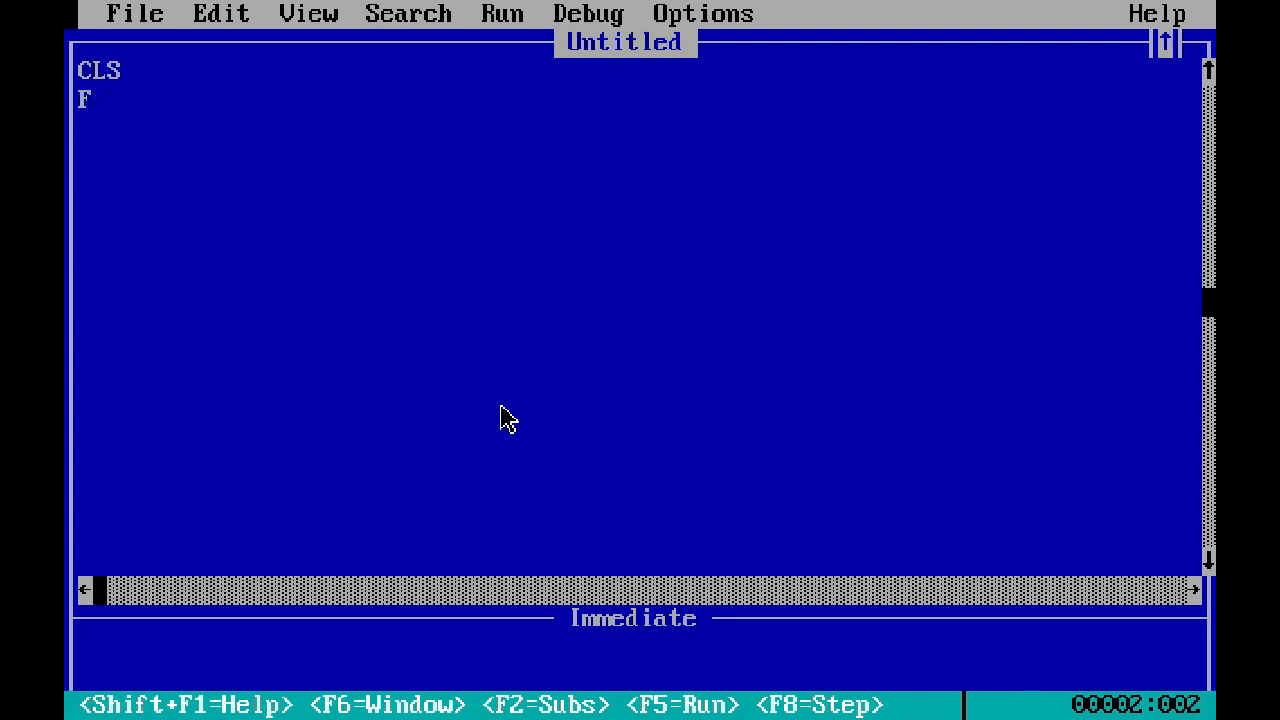
pyautogui.write('or')
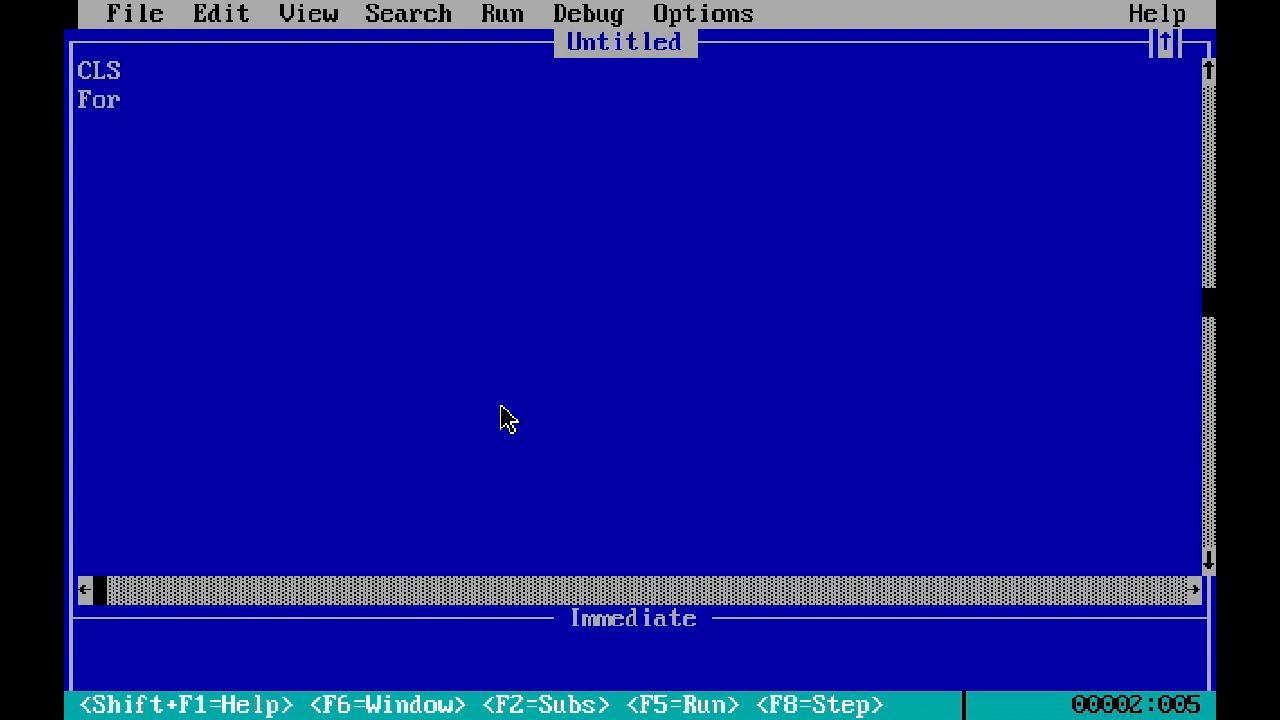
pyautogui.write('" "')
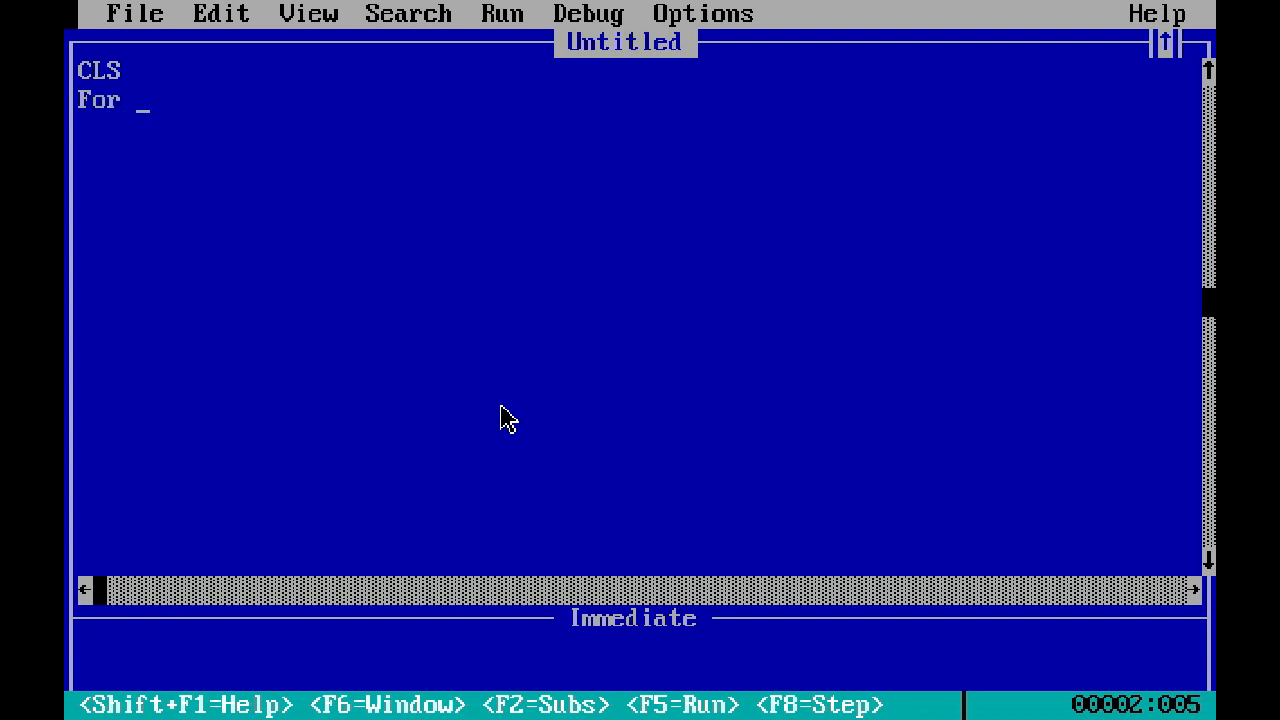
pyautogui.write('i = 1')
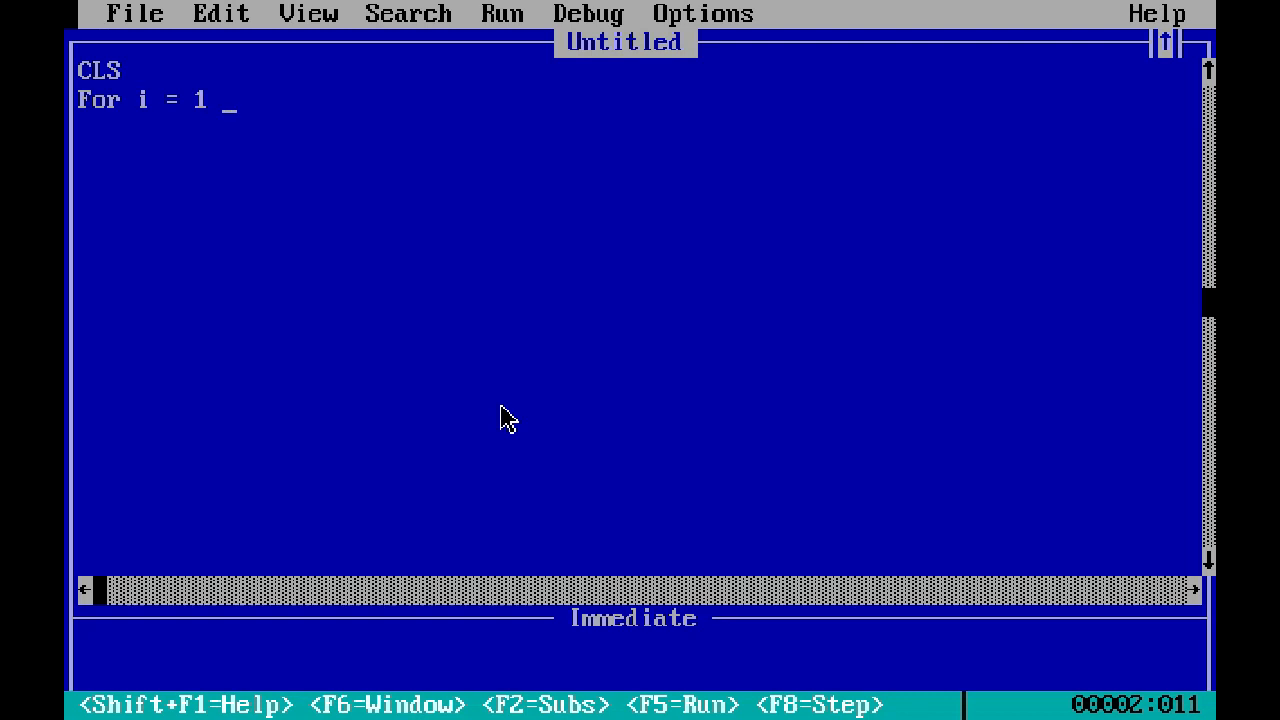
pyautogui.write('TO 5')
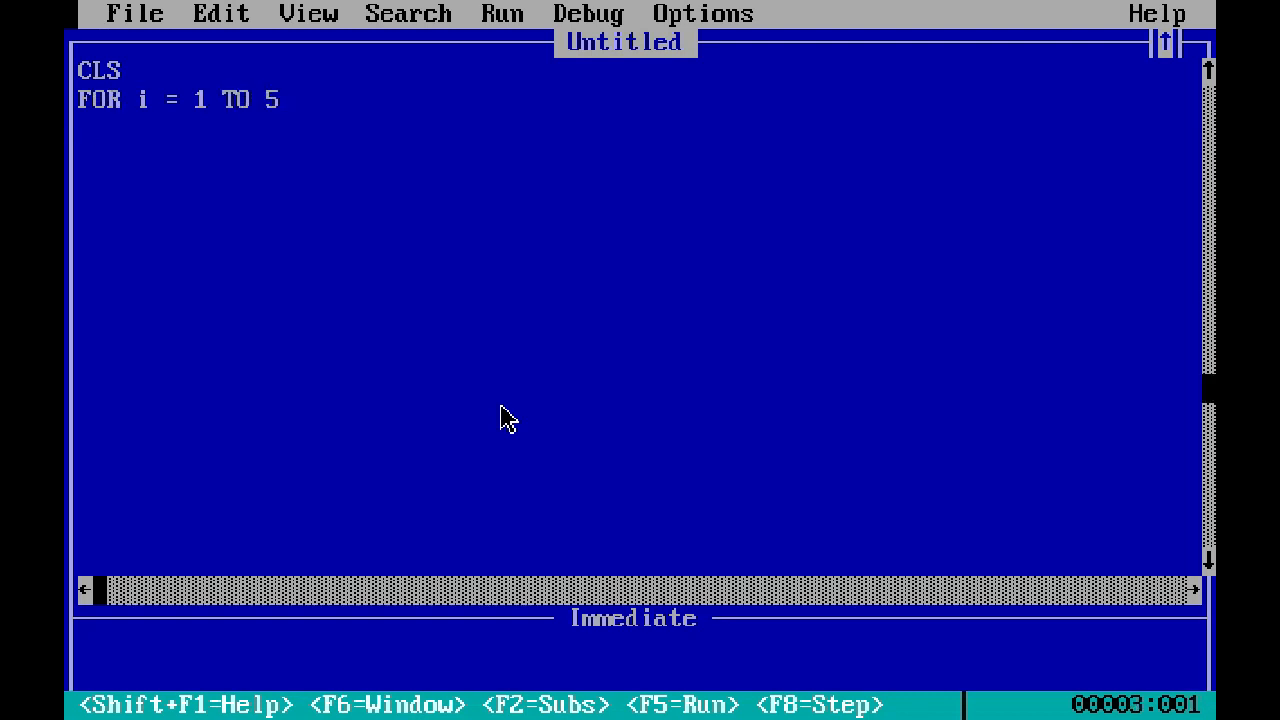
# - Complete the loop with PRINT i and NEXT i, then END
pyautogui.write('NEXT i')
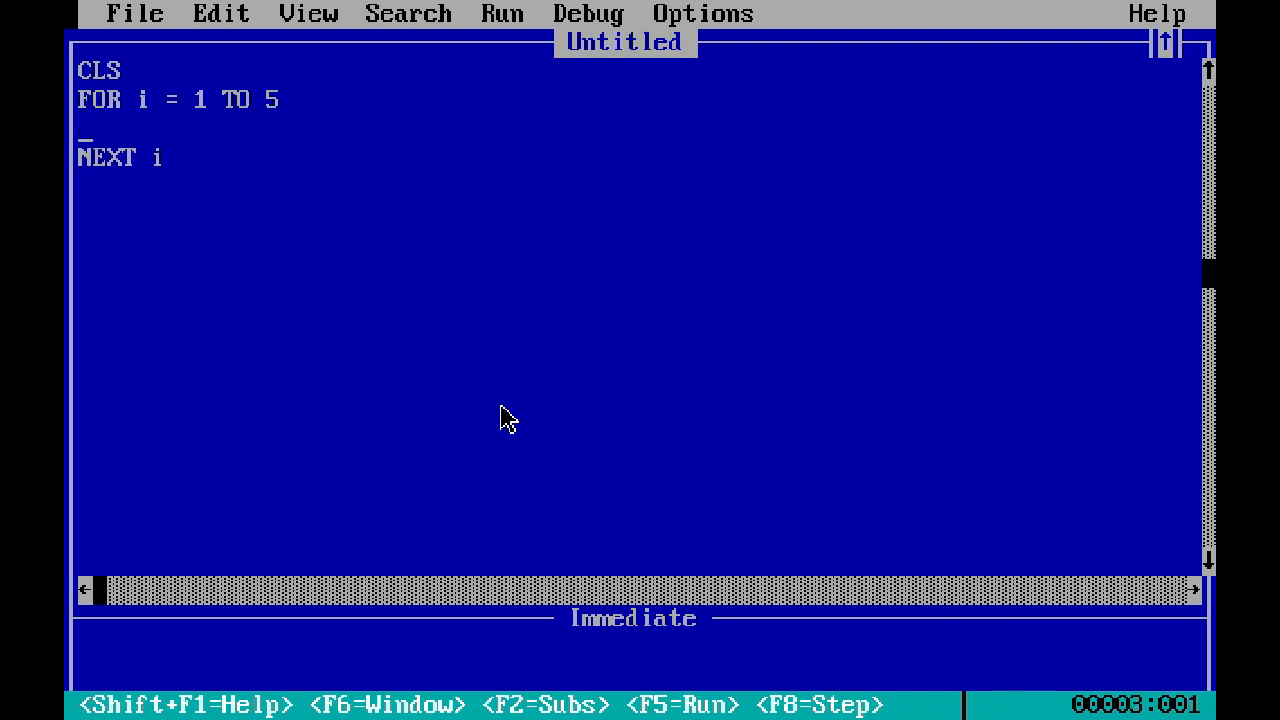
pyautogui.moveTo(352, 258)
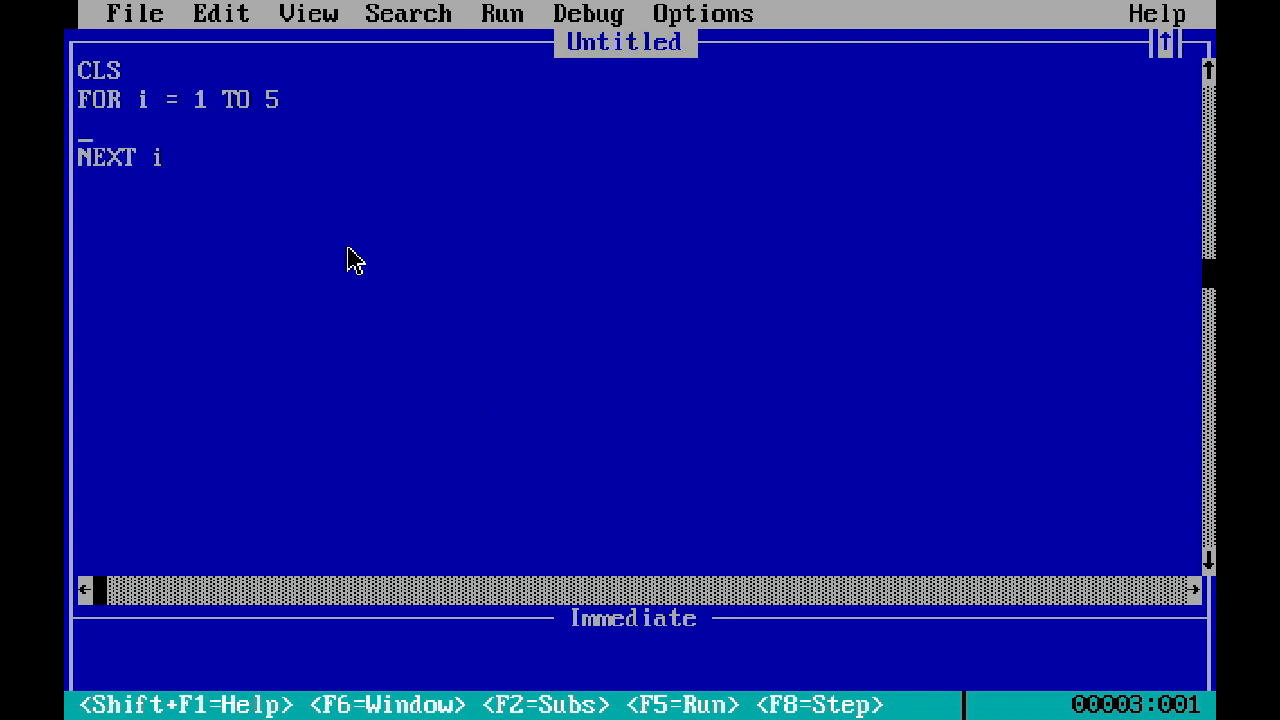
pyautogui.write('print i')
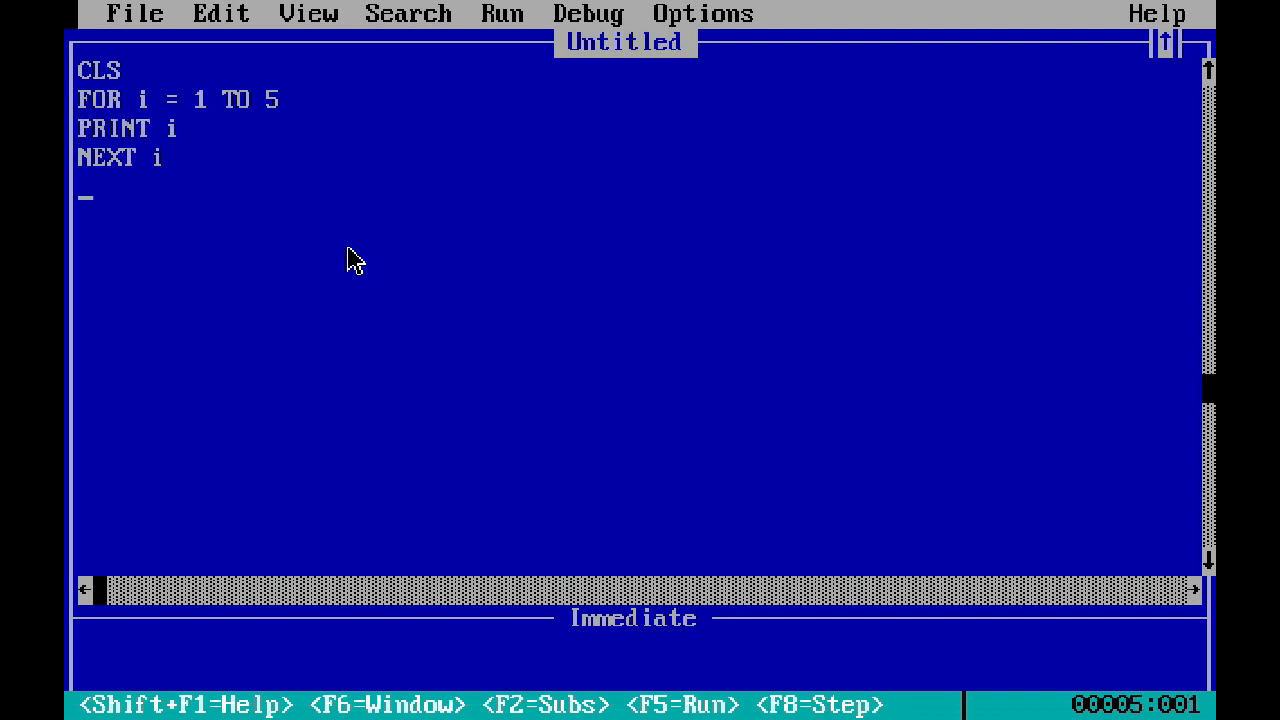
pyautogui.write('END')
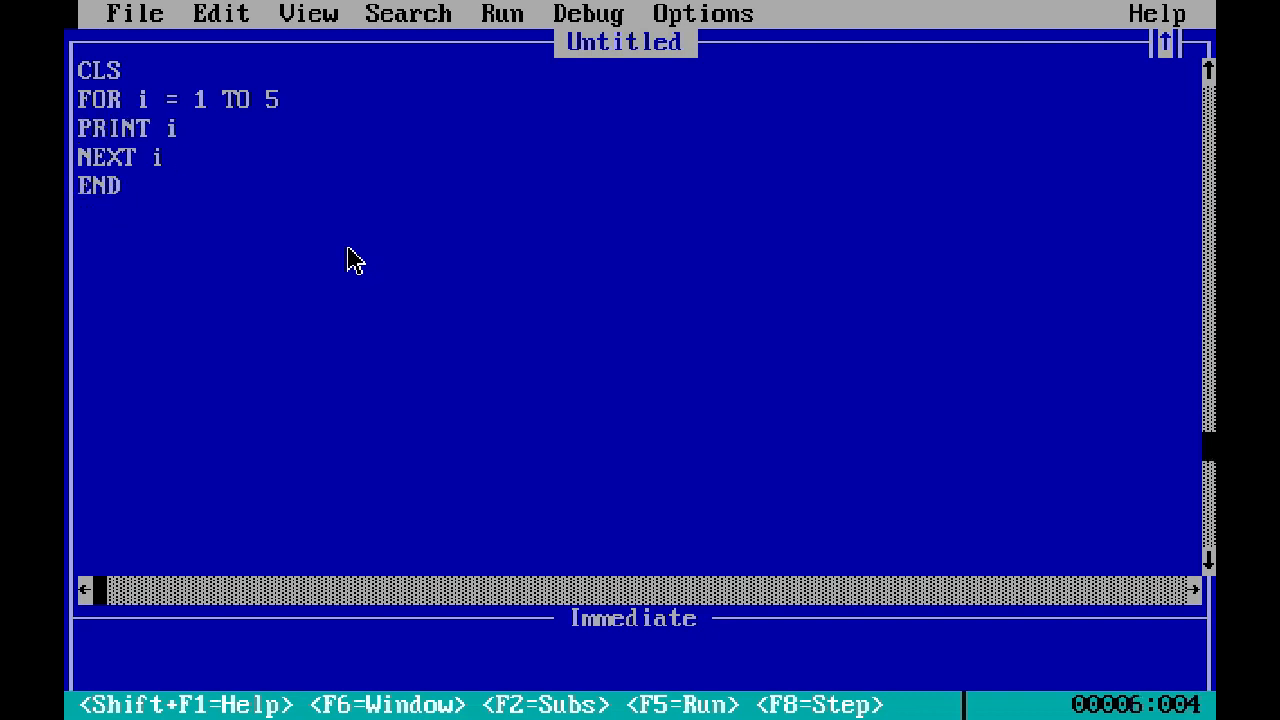
# - Run the program twice to confirm it prints 1 to 5 on separate lines
pyautogui.press('F5')
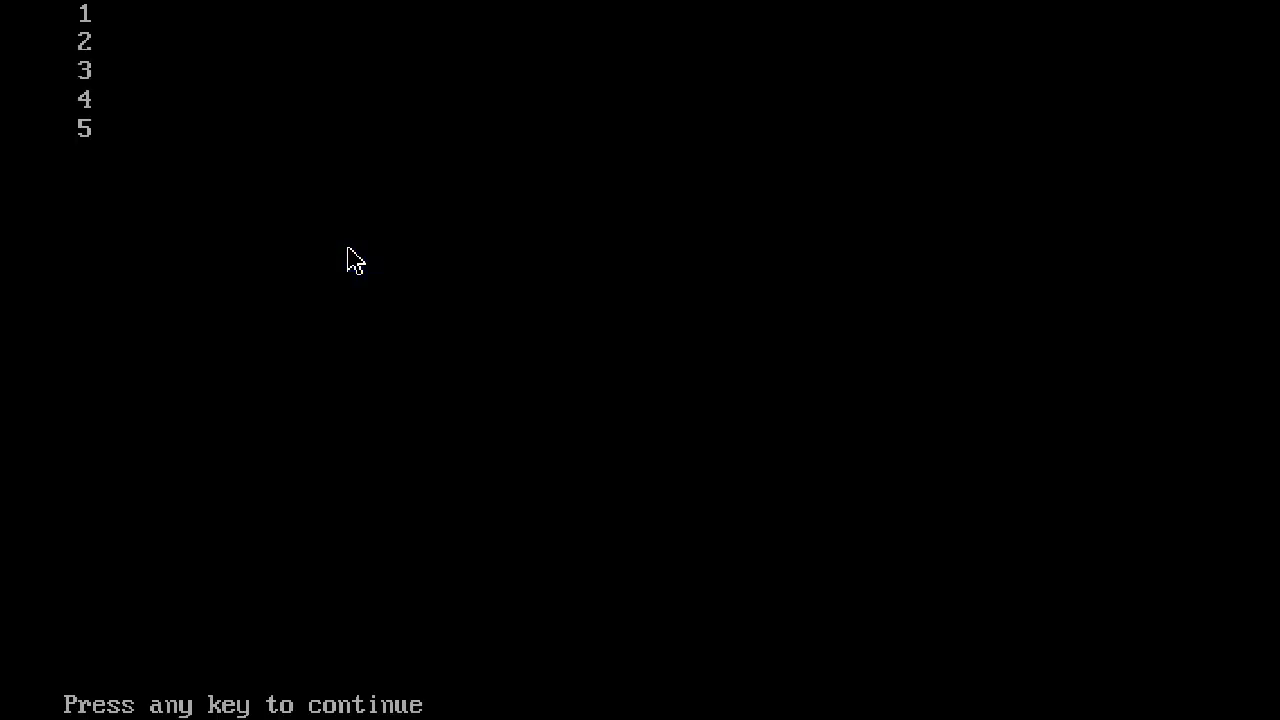
pyautogui.press('enter')
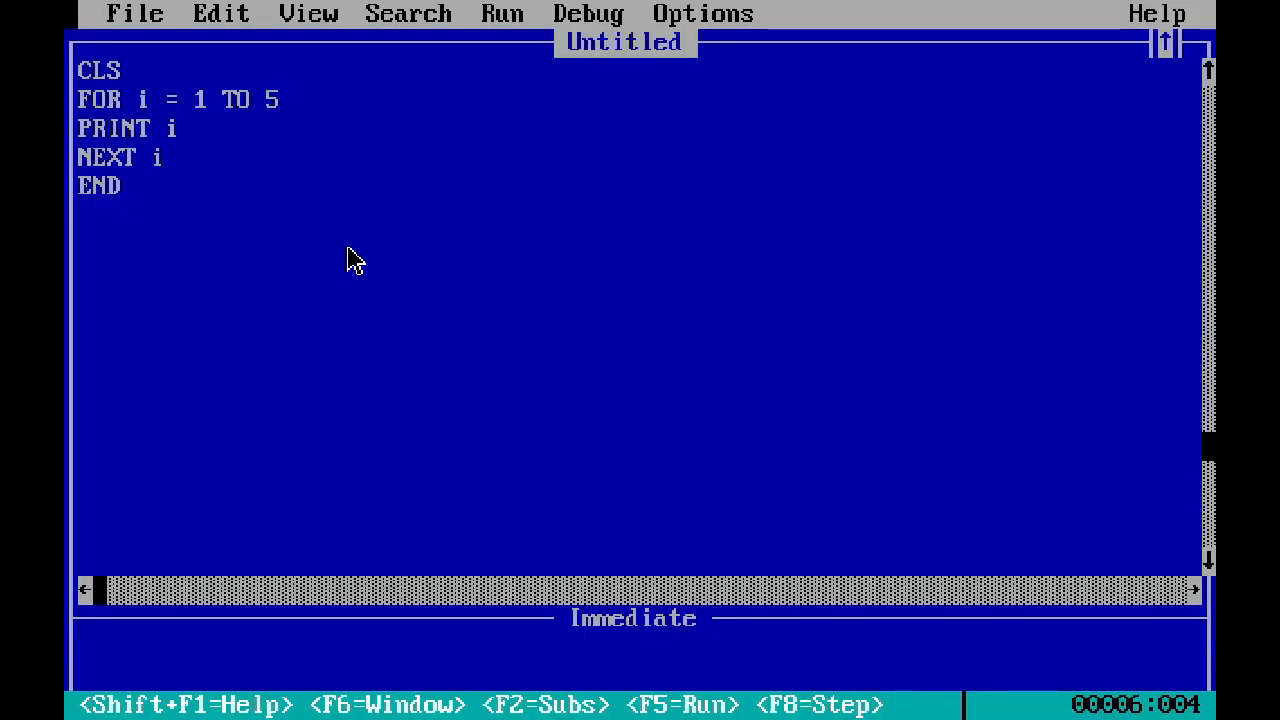
pyautogui.moveTo(190, 148)
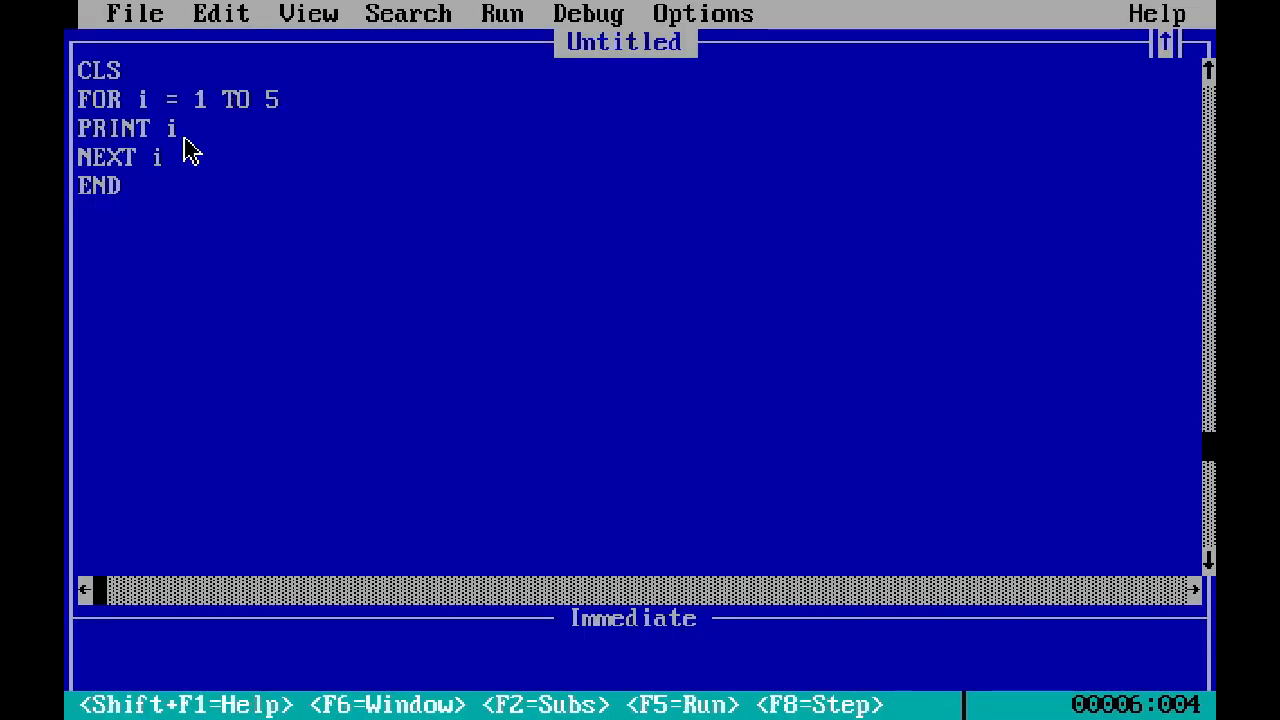
pyautogui.press('F5')
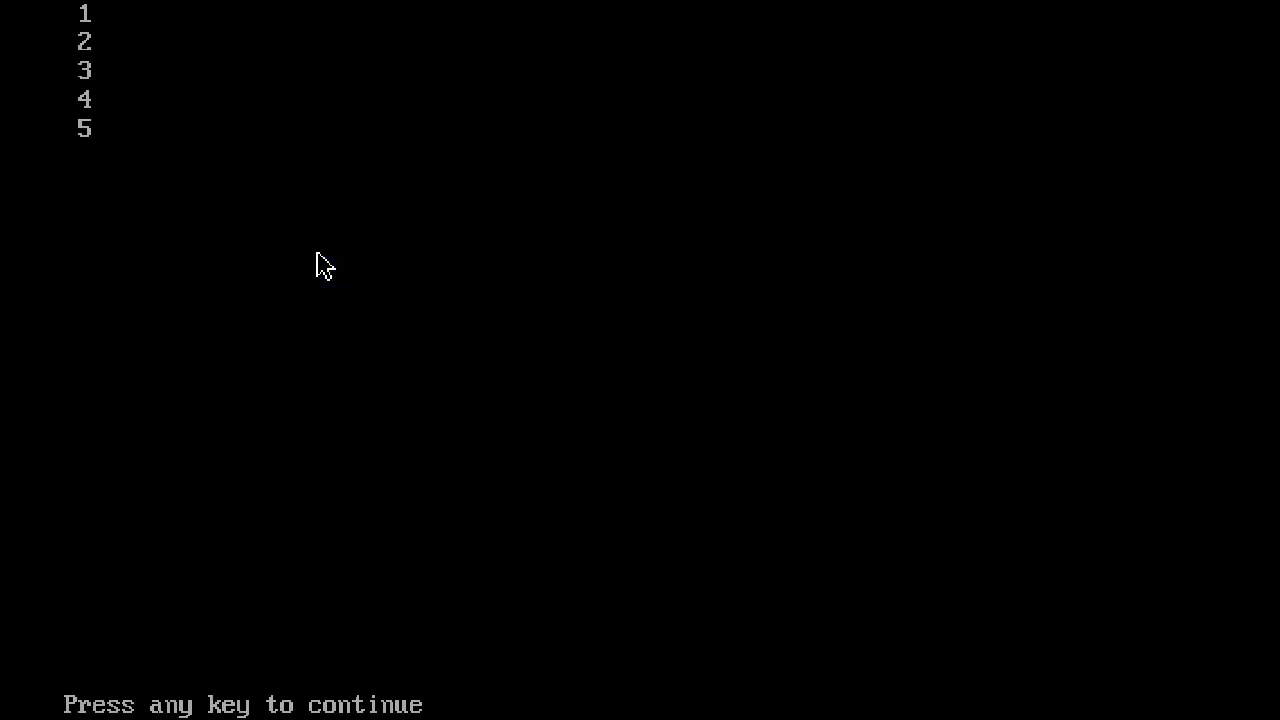
pyautogui.moveTo(136, 192)
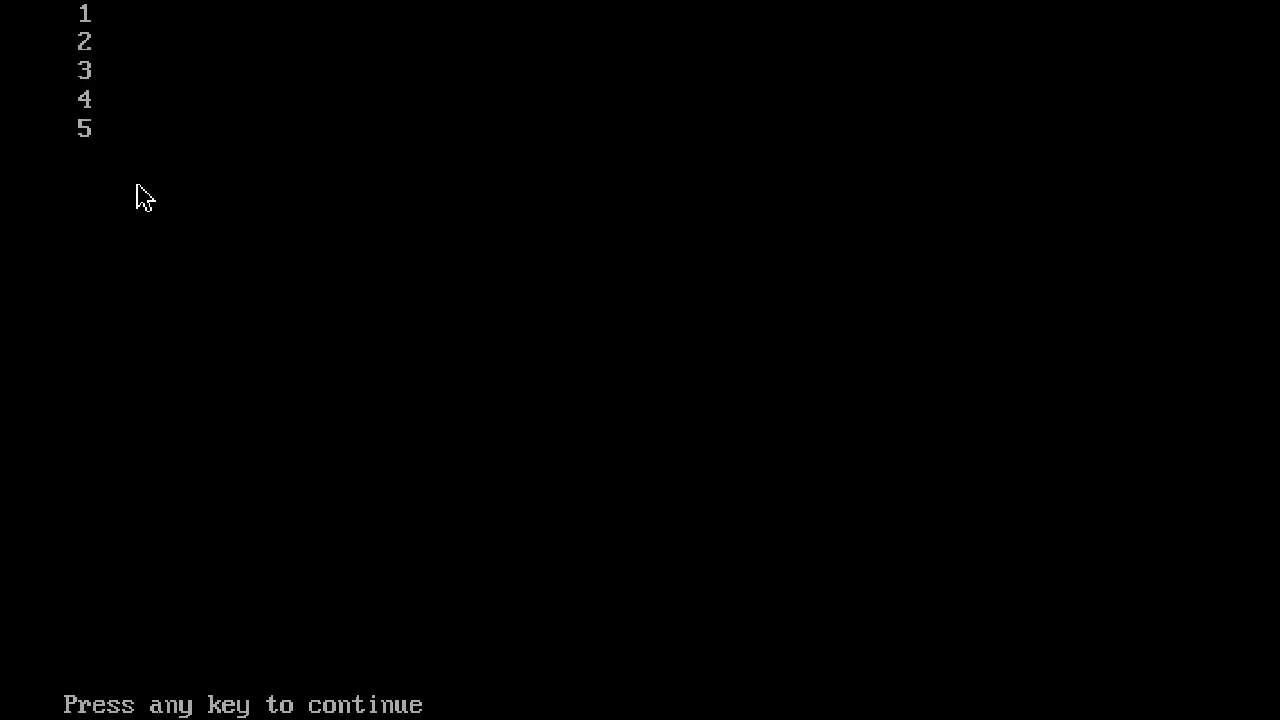
pyautogui.press('enter')
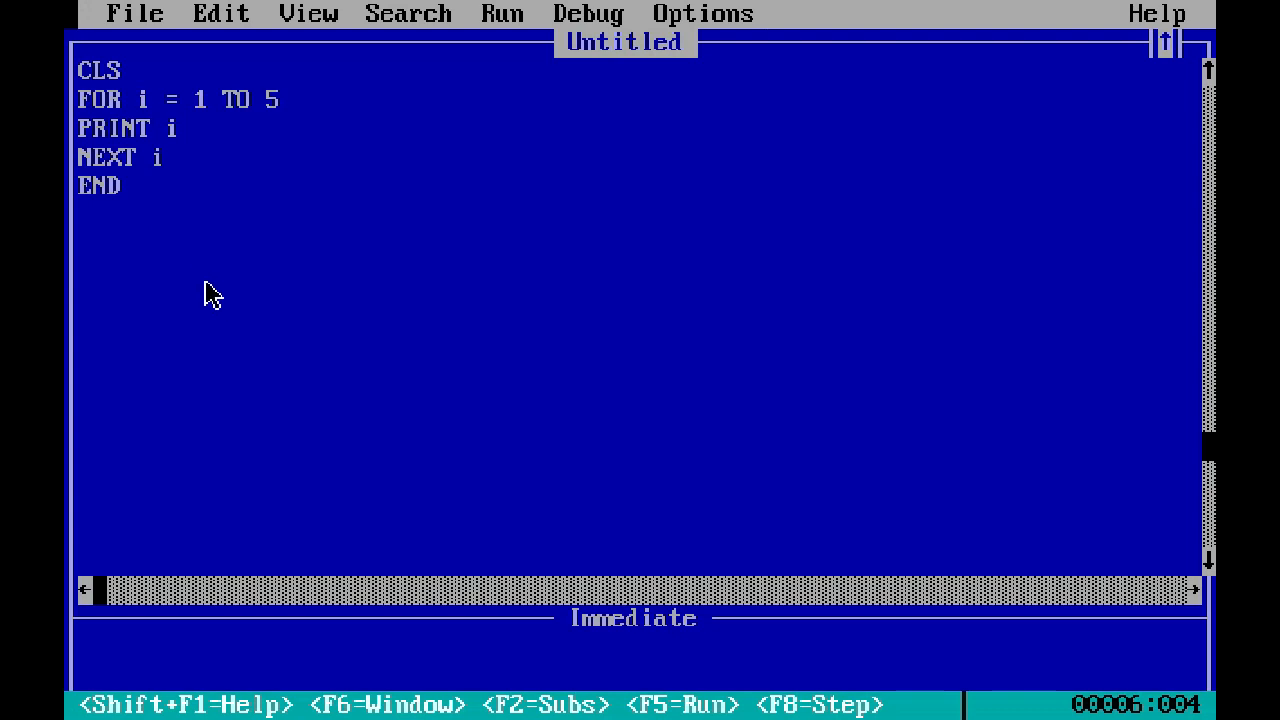
pyautogui.moveTo(336, 418)
pyautogui.write(';')
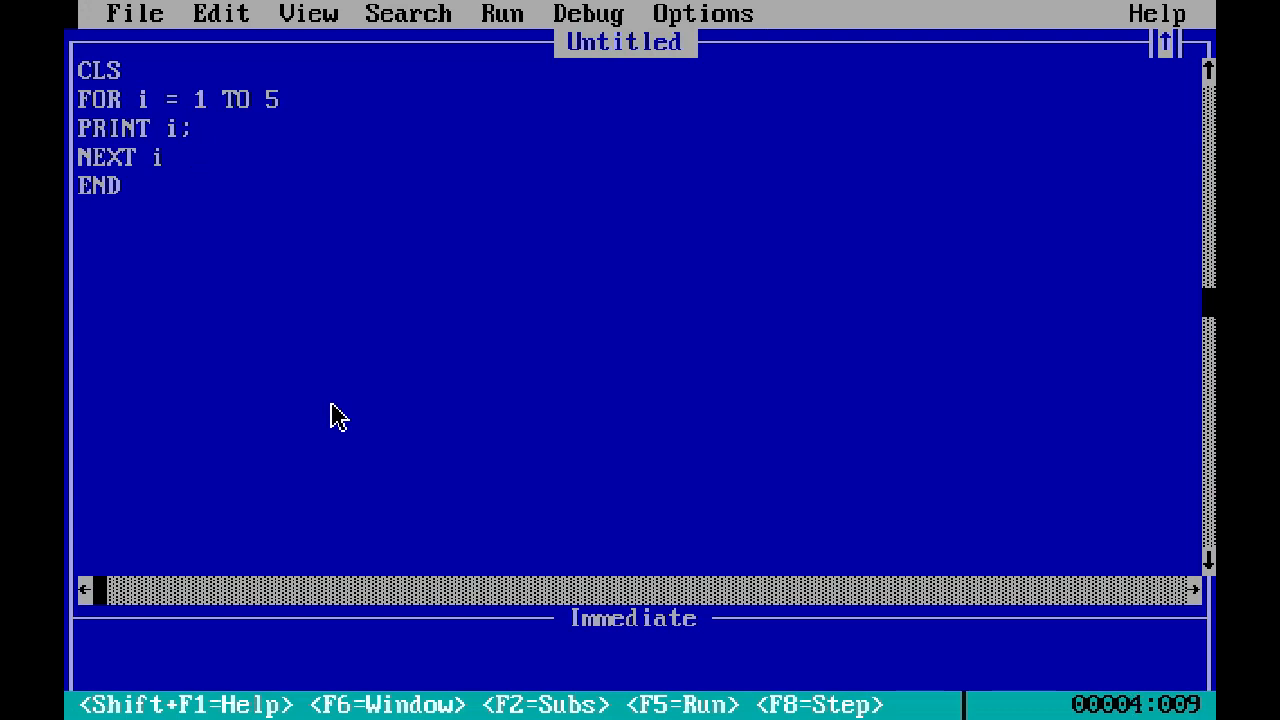
# - Run with the semicolon after PRINT i so 1 2 3 4 5 print on one line, then edit the separator
pyautogui.press('F5')
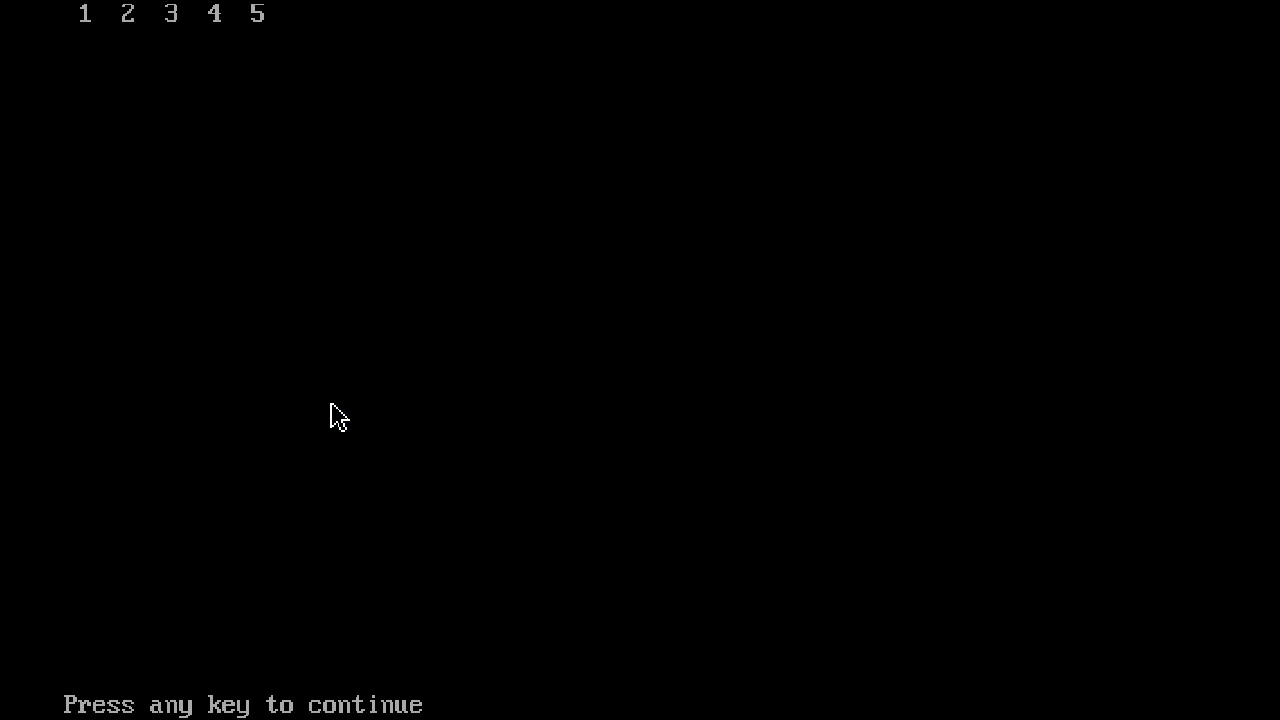
pyautogui.press('enter')
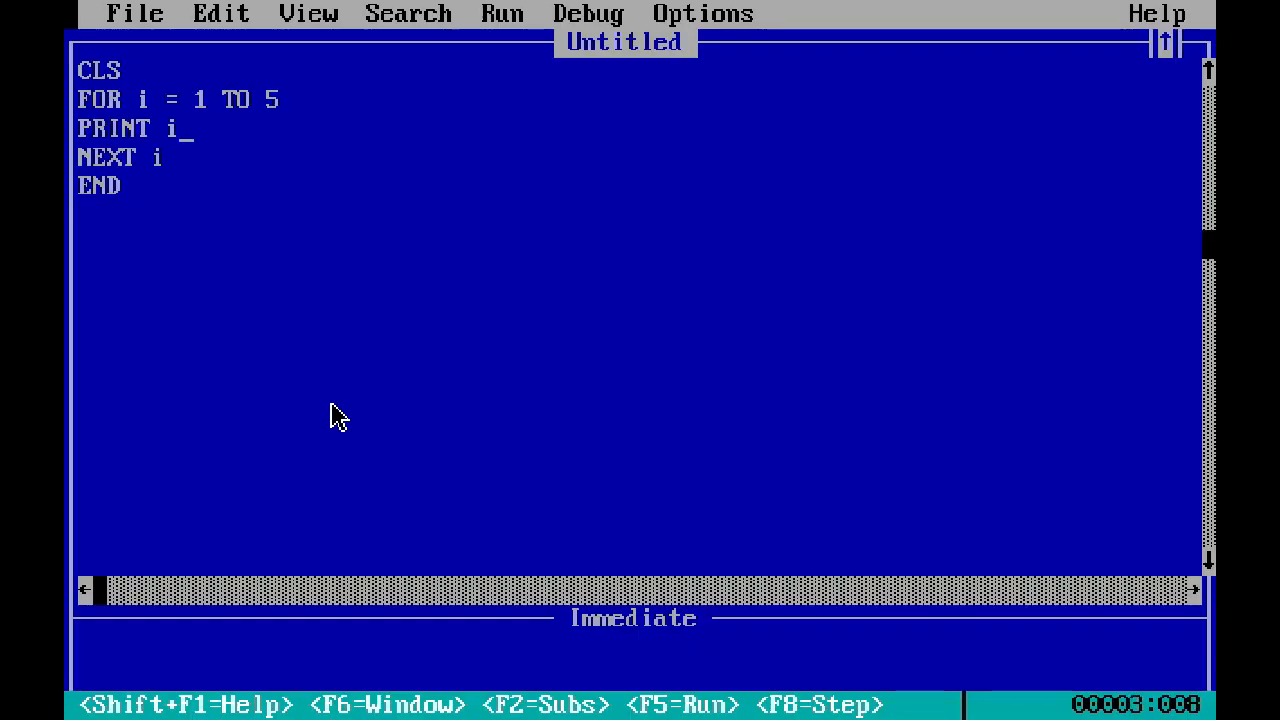
pyautogui.write(',')
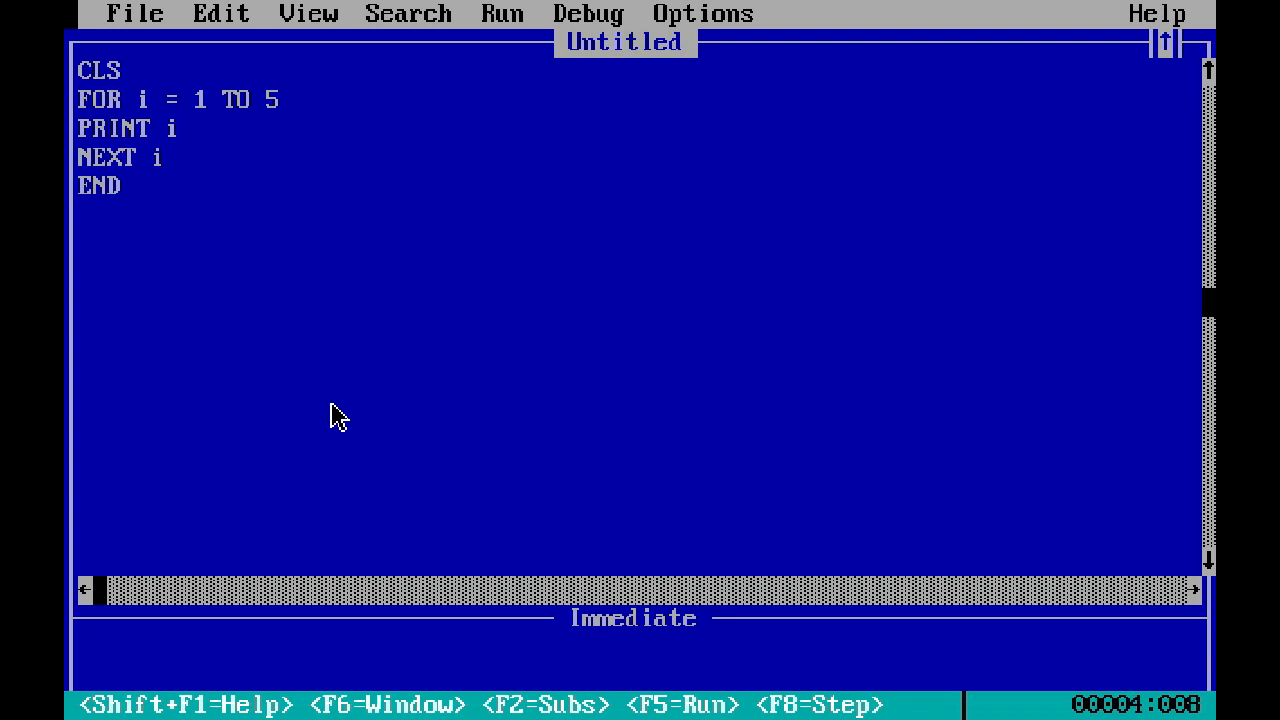
# - Remove the loop and write LET a = 5, LET b = 10 and PRINT a, b
pyautogui.press('F5')
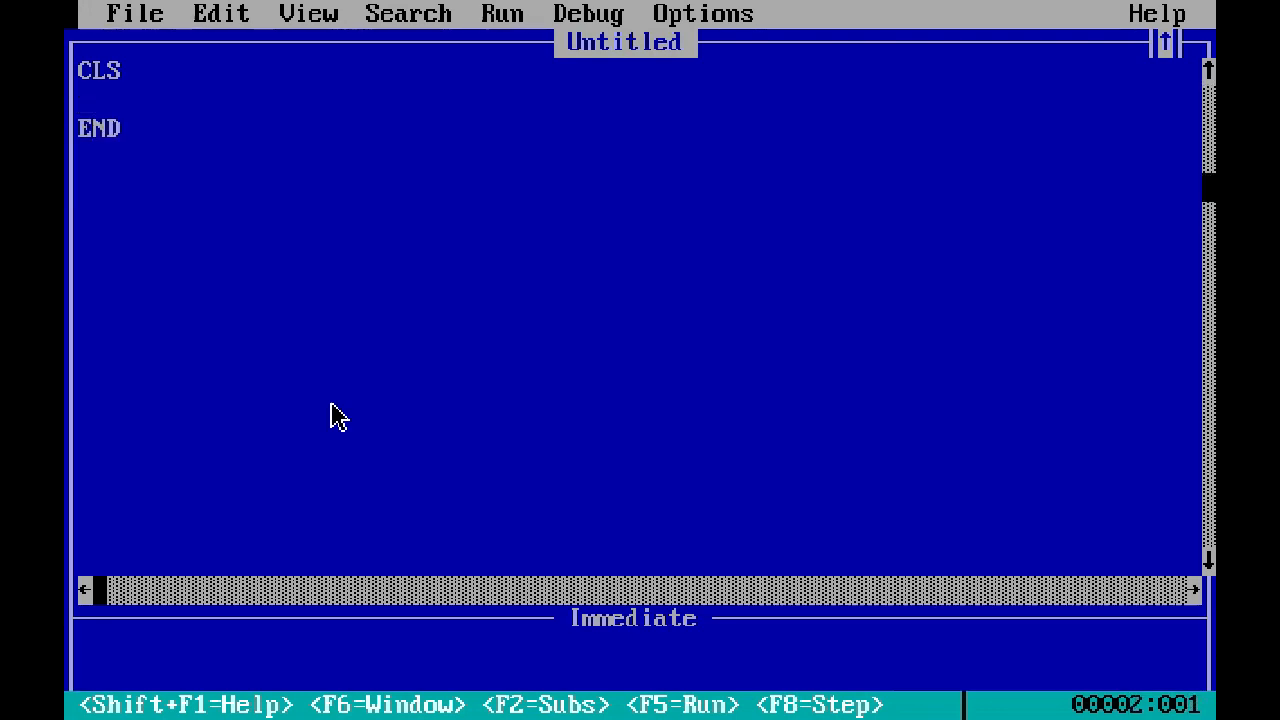
pyautogui.write('L')
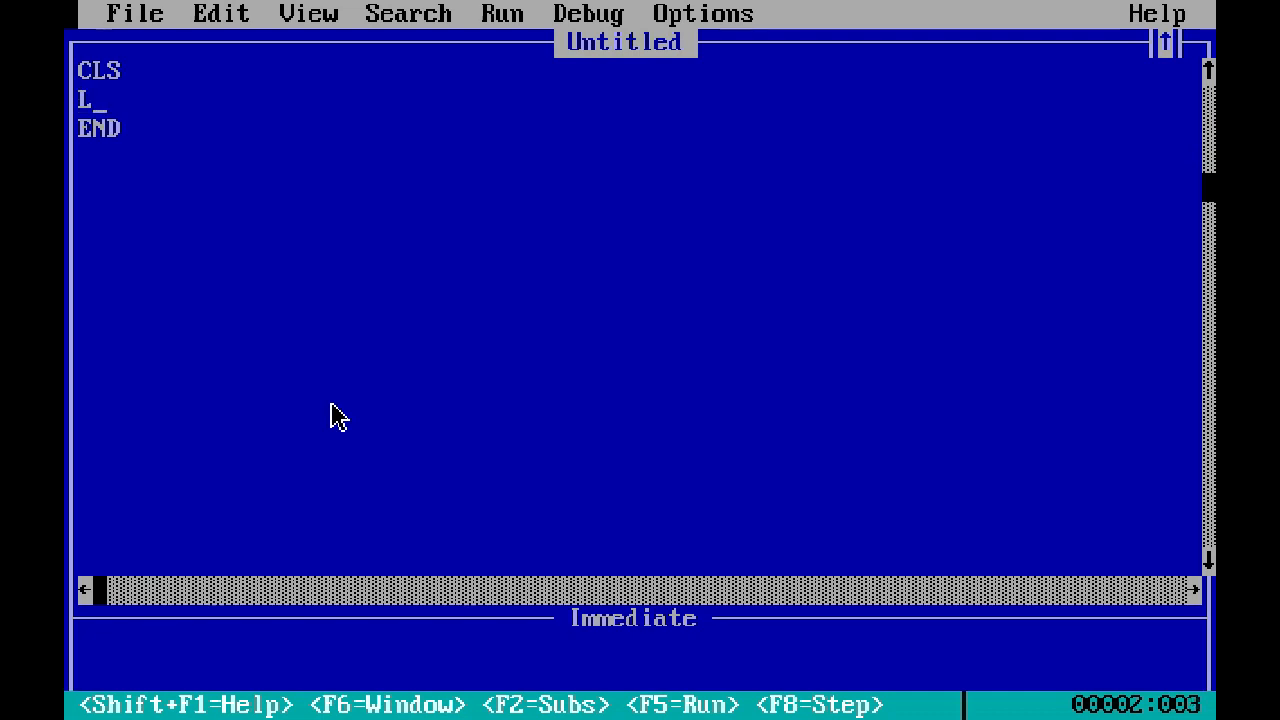
pyautogui.write('ET a = 5')
pyautogui.write('LET')
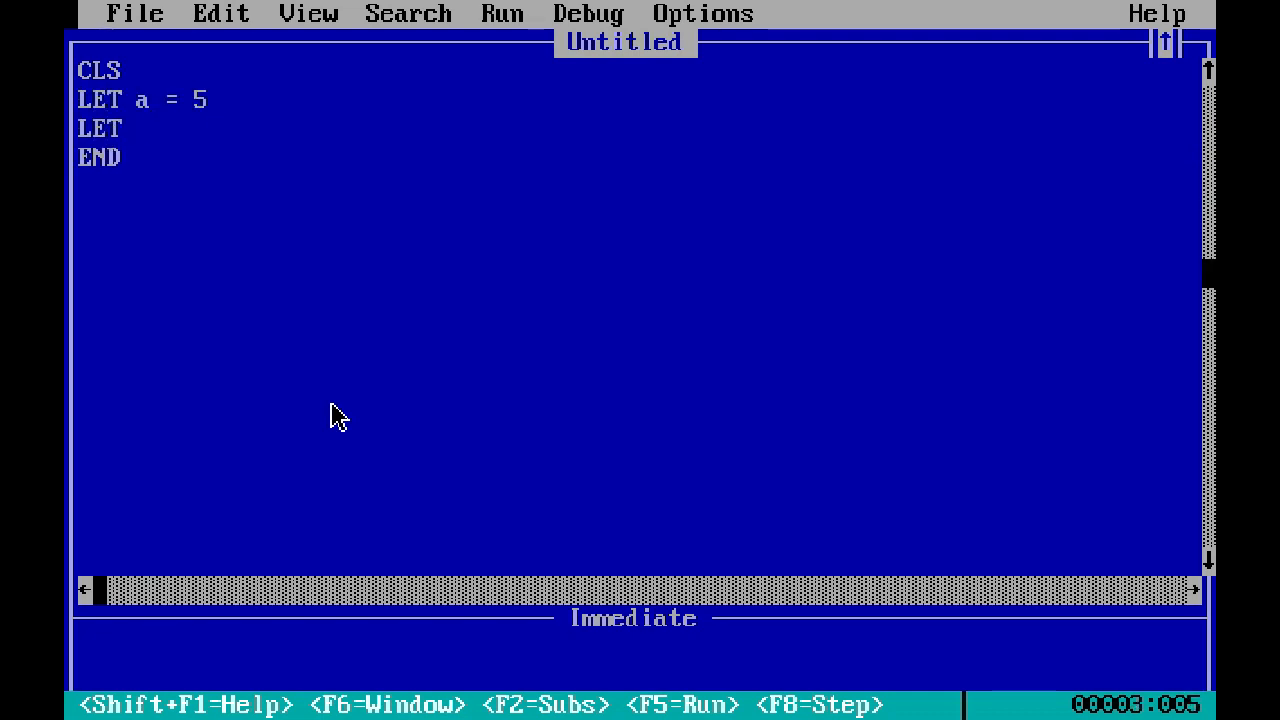
pyautogui.write('b = 10')
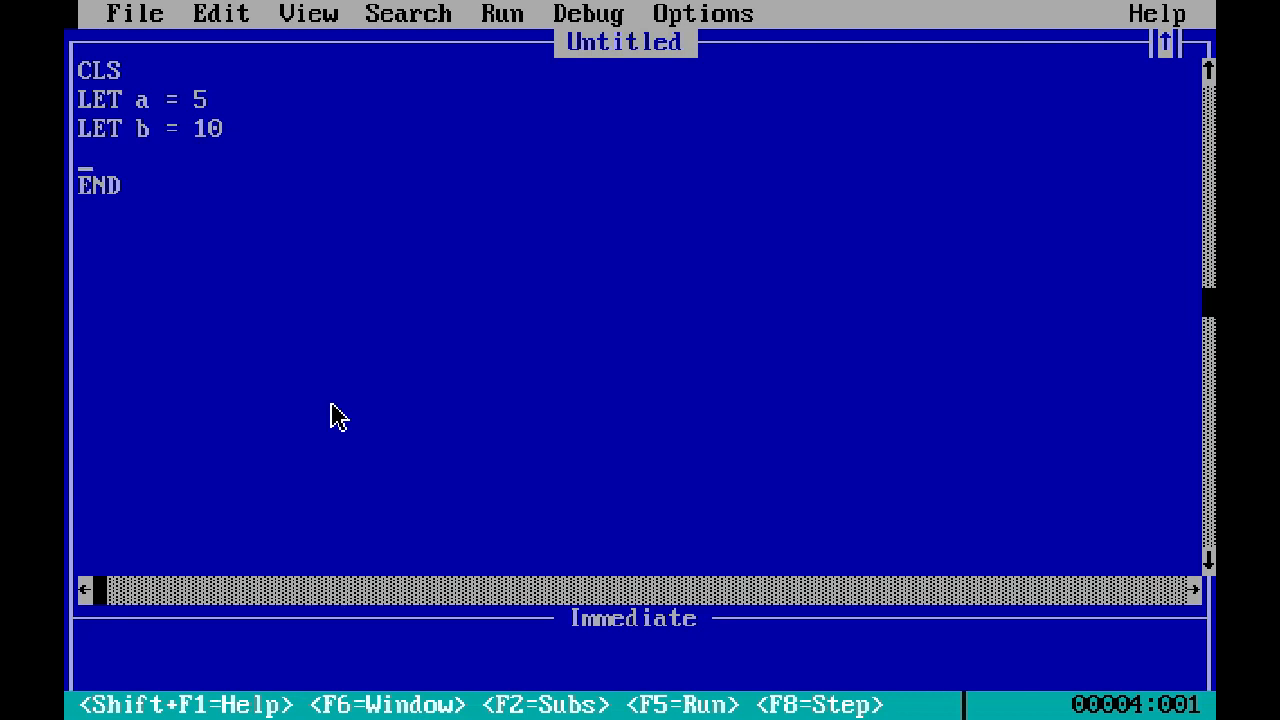
pyautogui.write('PRINT a, b')
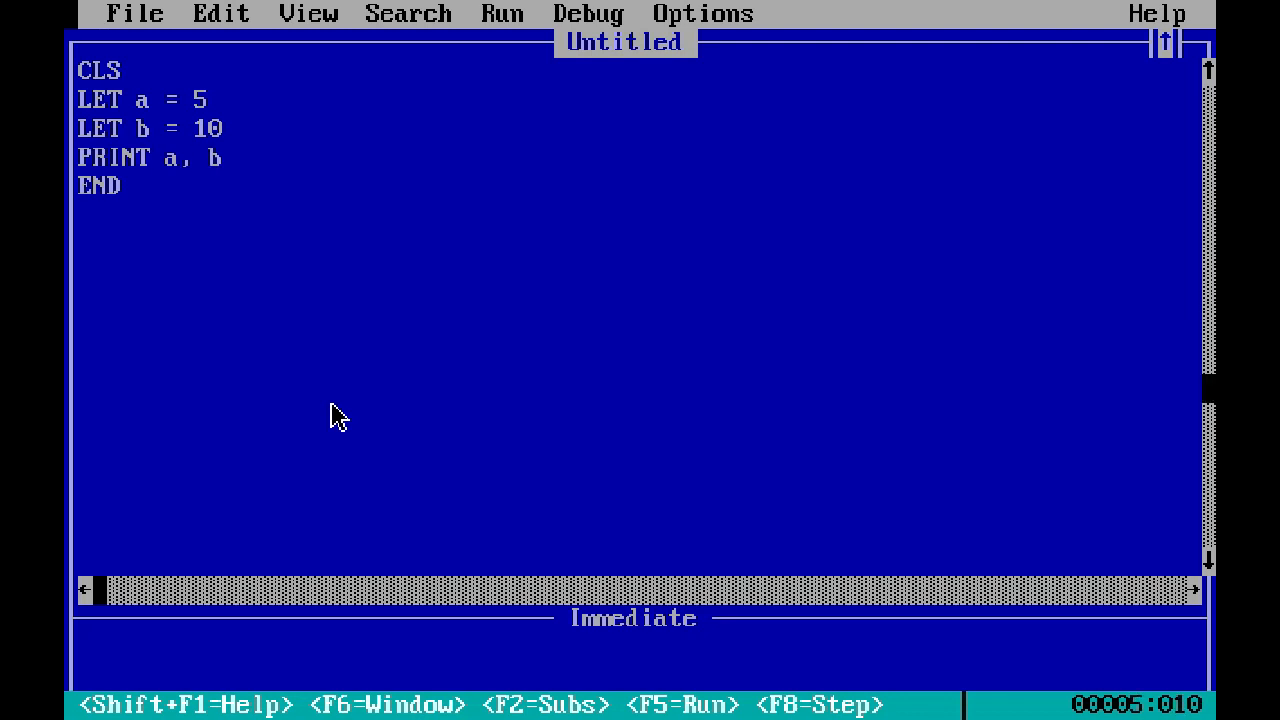
# - Add a PRINT "Before Swapping" heading above PRINT a, b and run to see it over 5 and 10
pyautogui.press('F5')
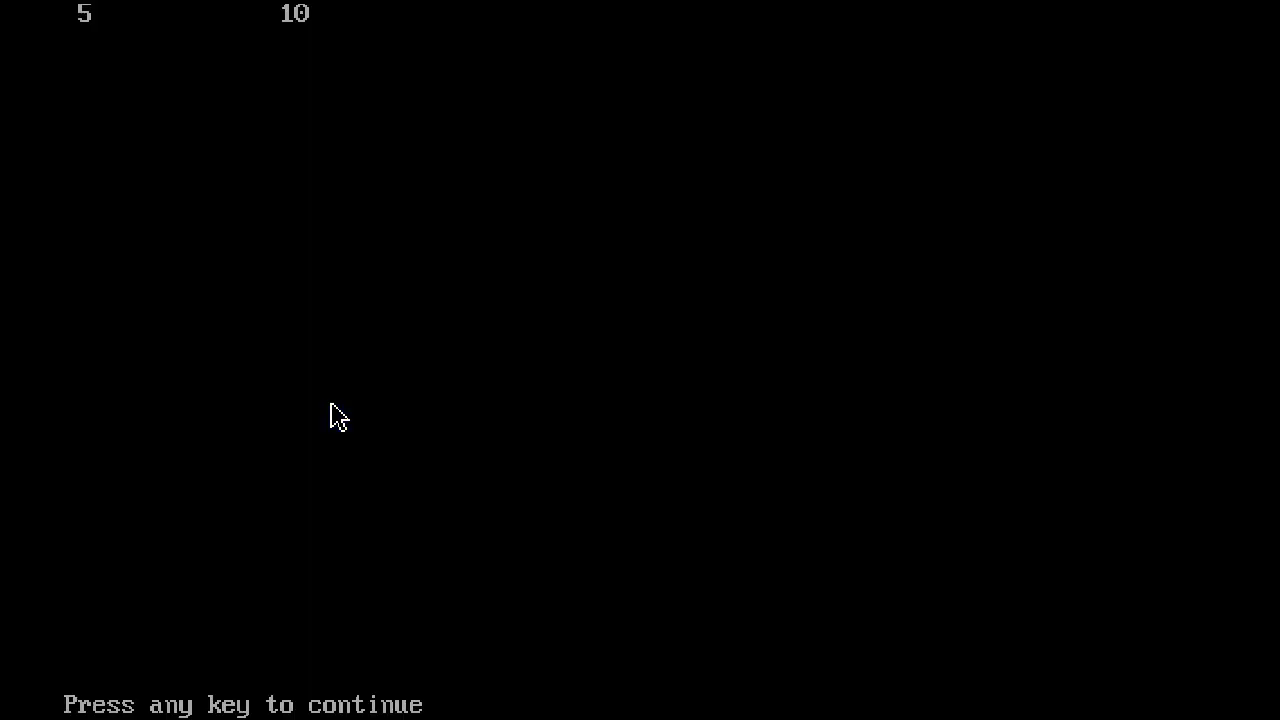
pyautogui.press('enter')
pyautogui.write('PRIN')
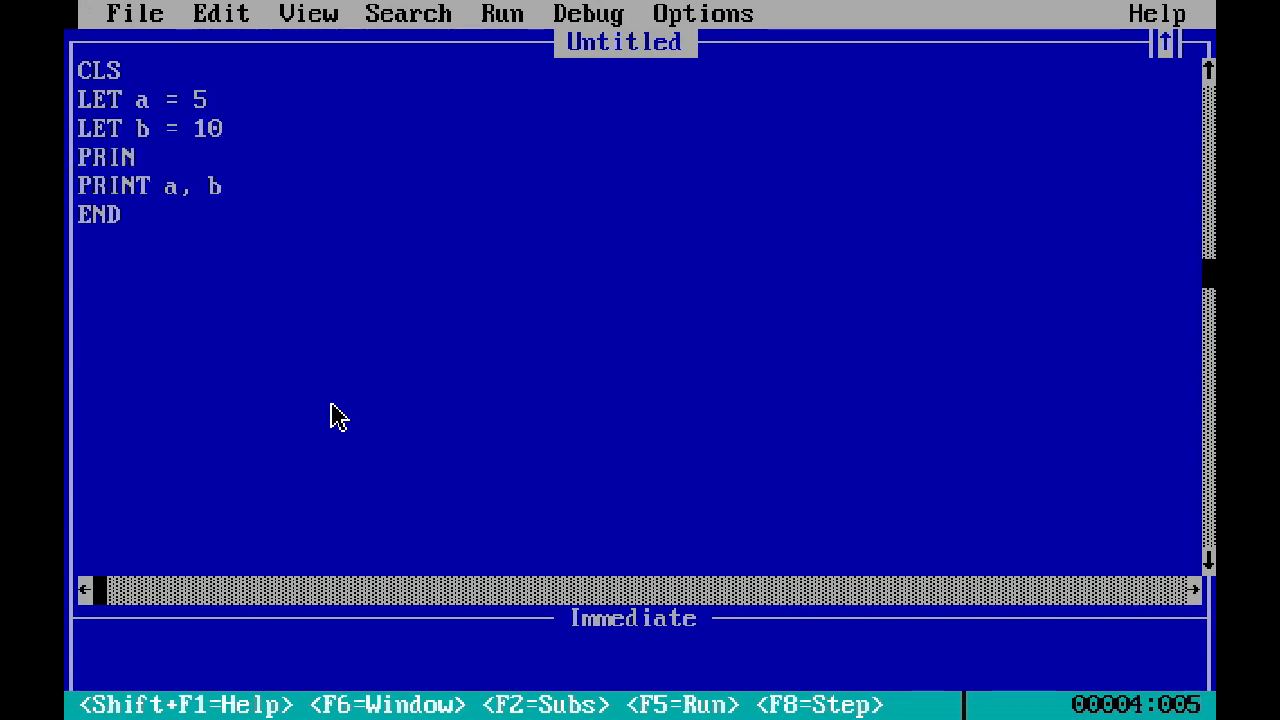
pyautogui.write('T "Before')
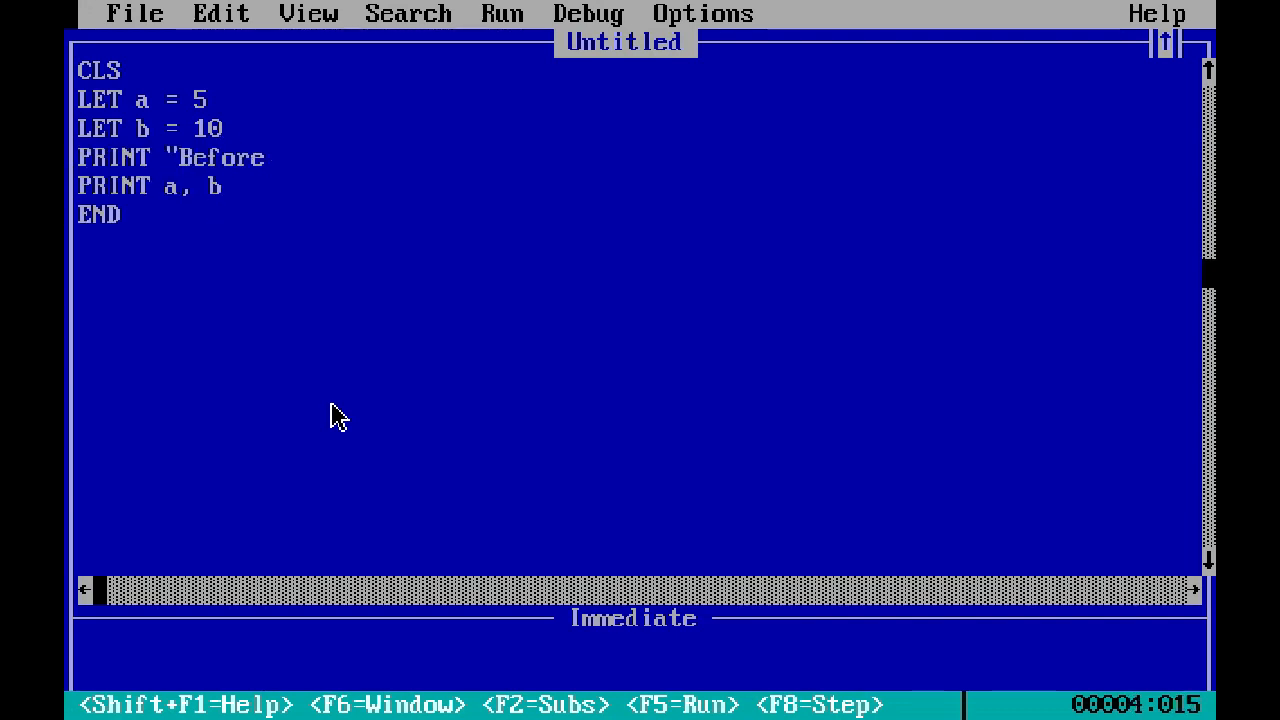
pyautogui.write('Swappint"')
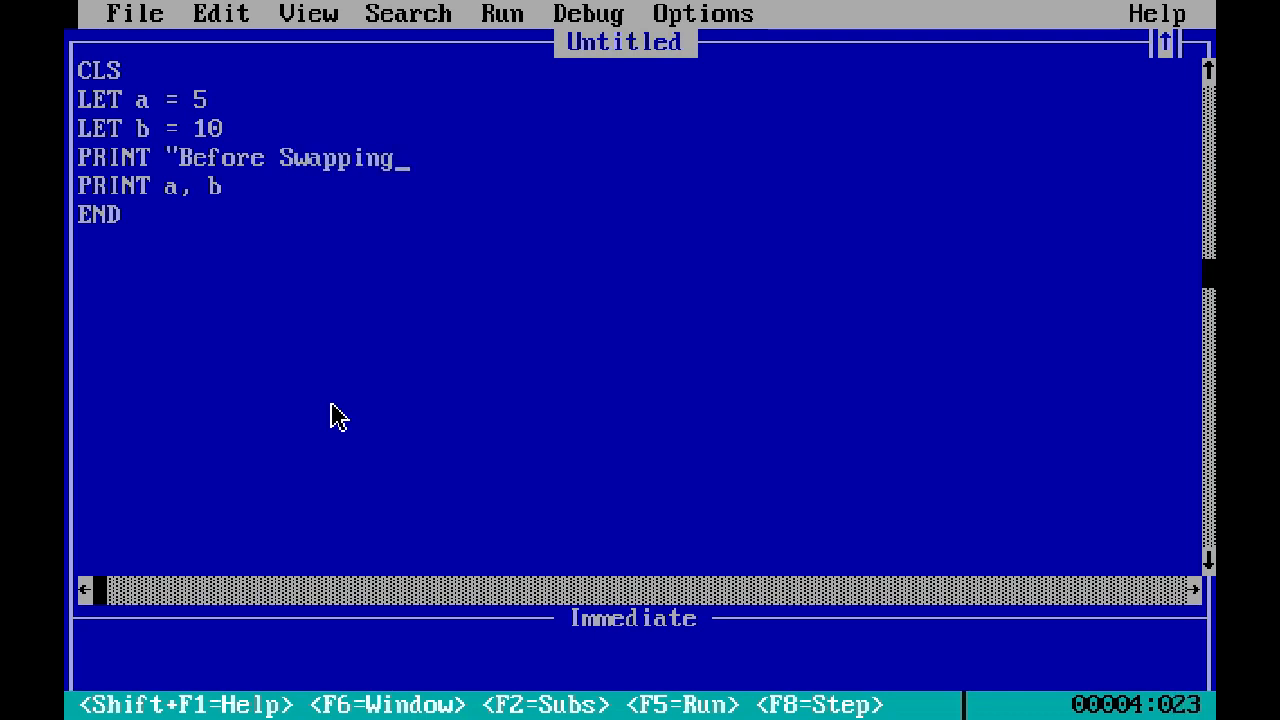
pyautogui.press('F5')
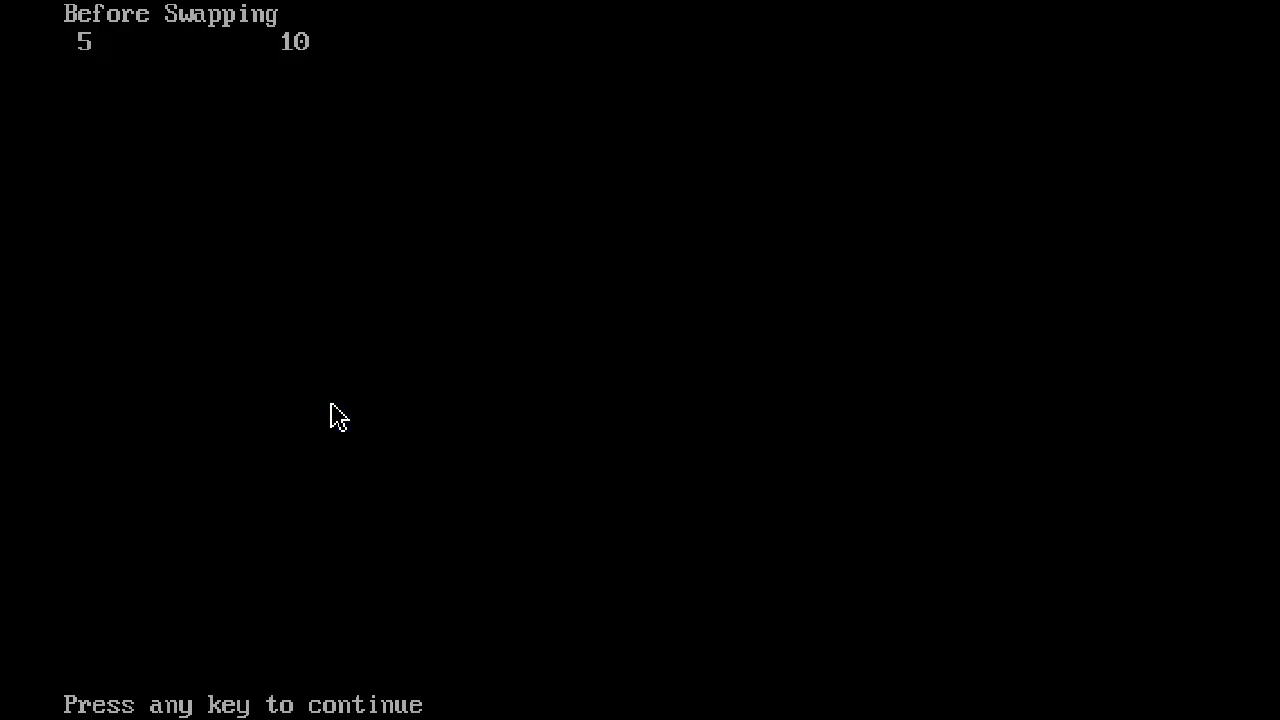
pyautogui.press('enter')
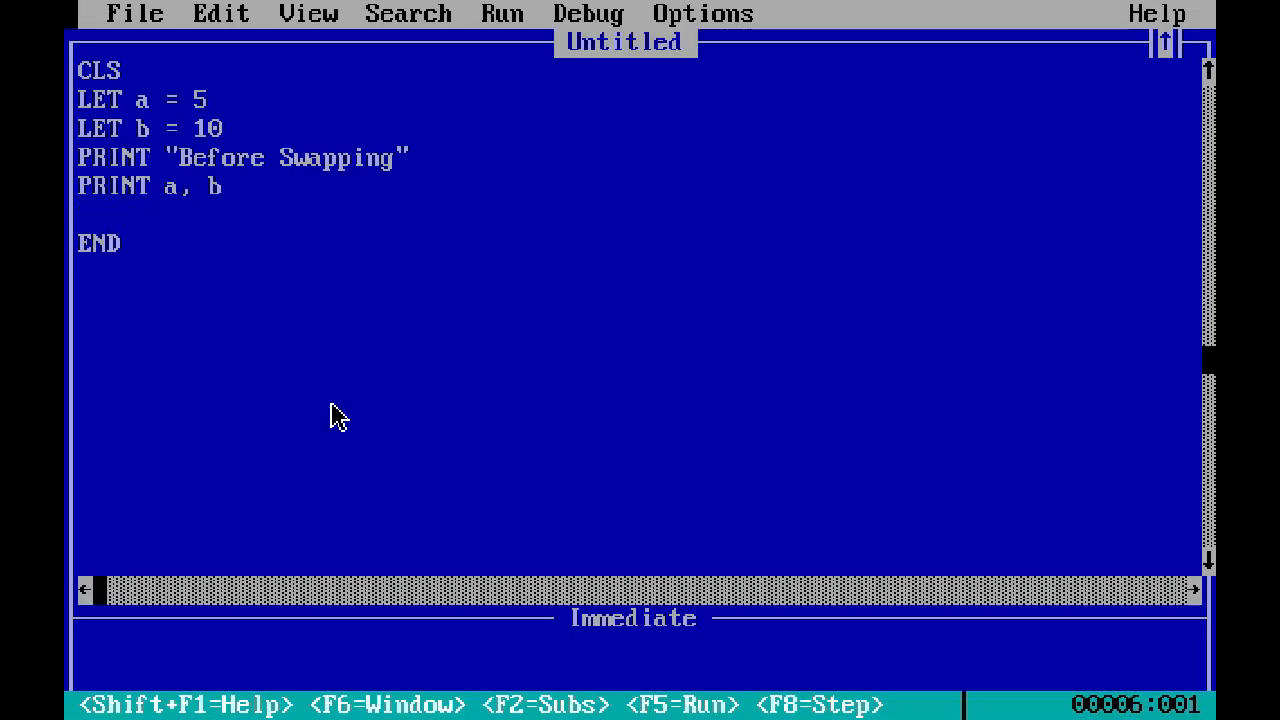
# - Write SWAP a, b followed by a PRINT "After Swapping" heading and PRINT a, b
pyautogui.write('swap a,')
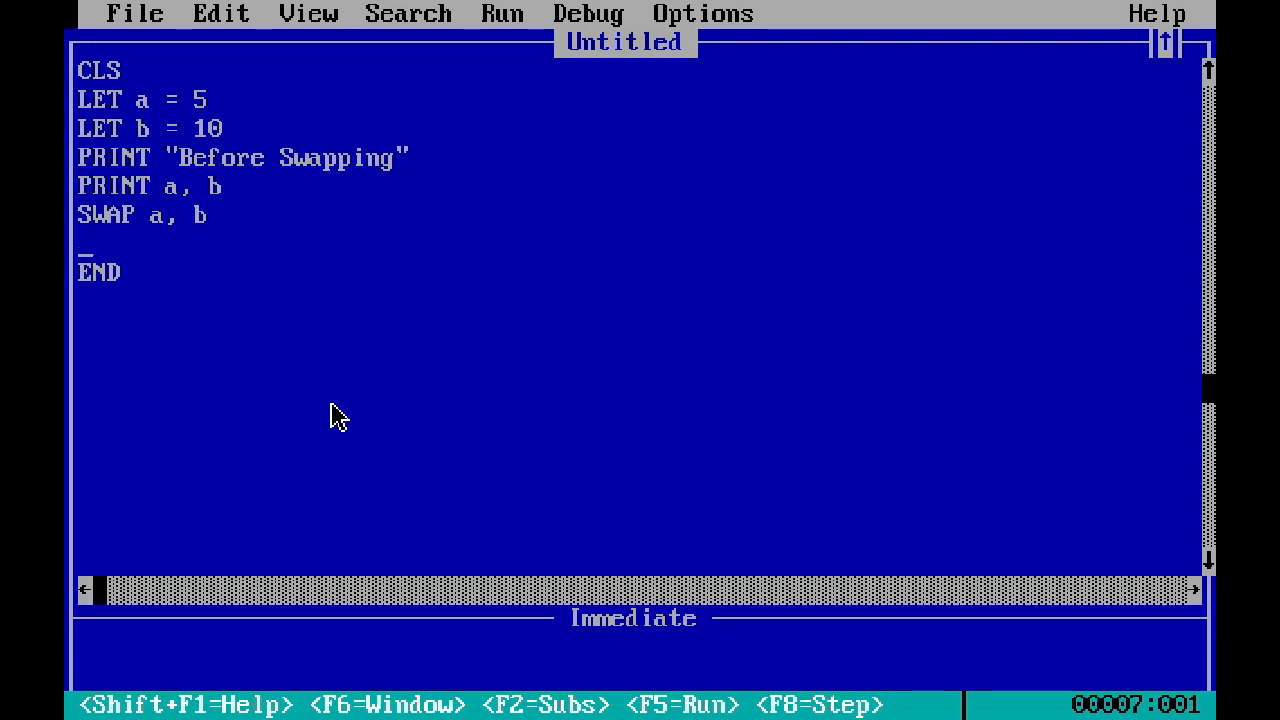
pyautogui.write('print')
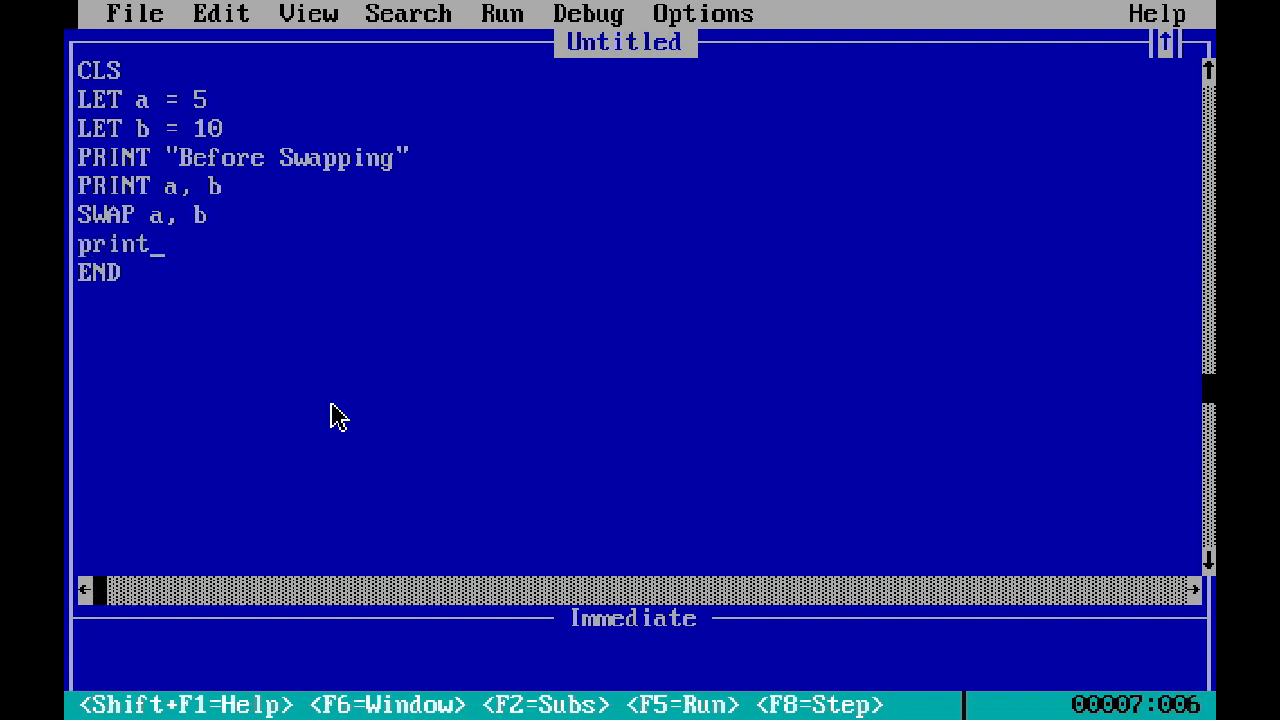
pyautogui.write('"A')
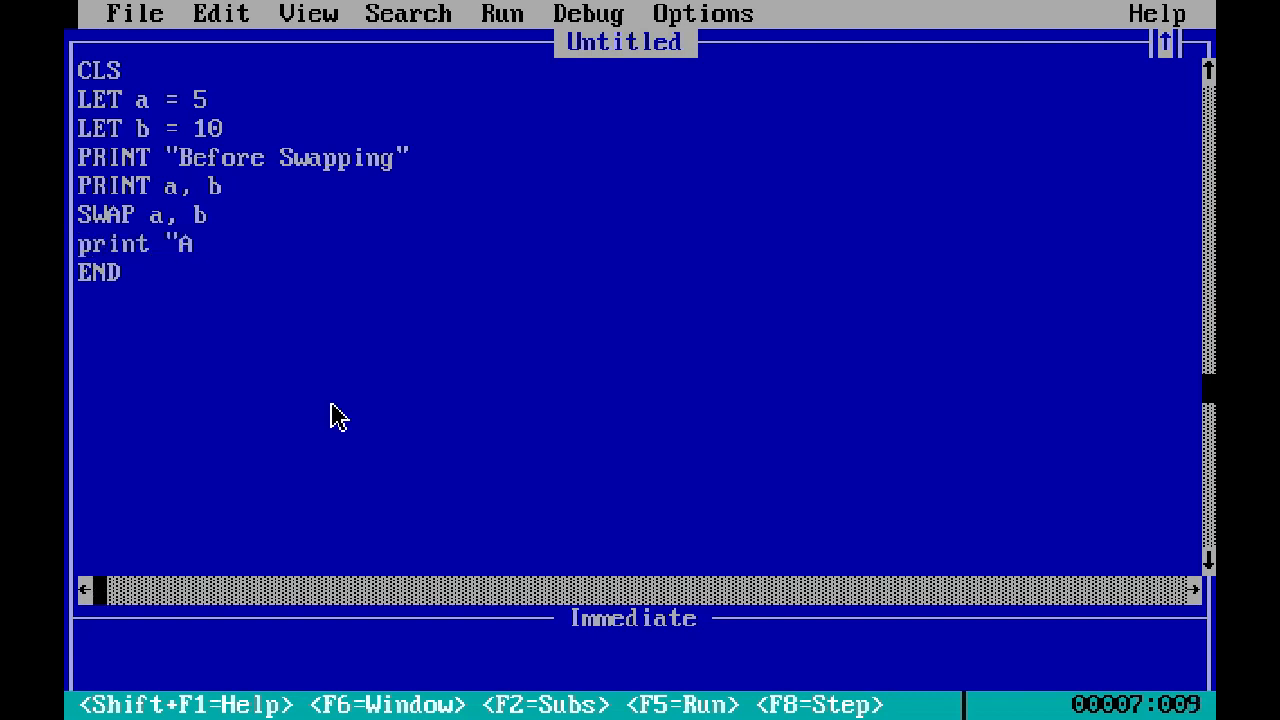
pyautogui.write('fter Sw')
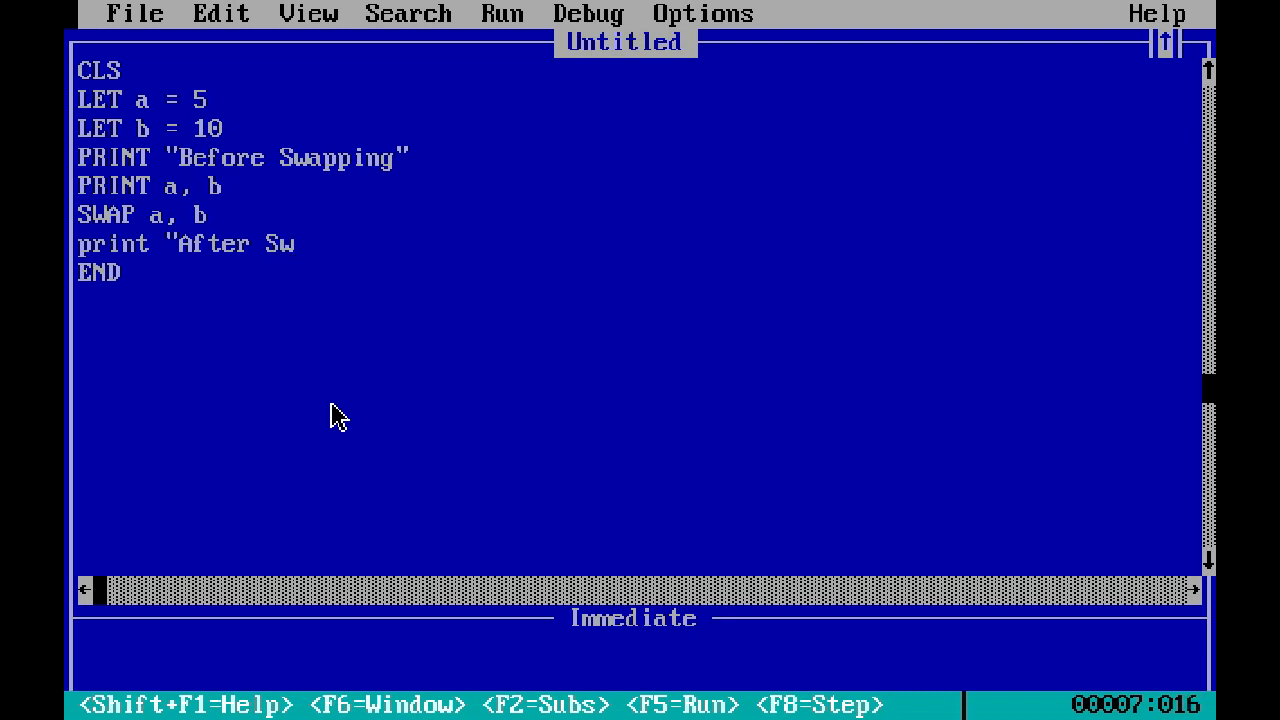
pyautogui.write('wapping"')
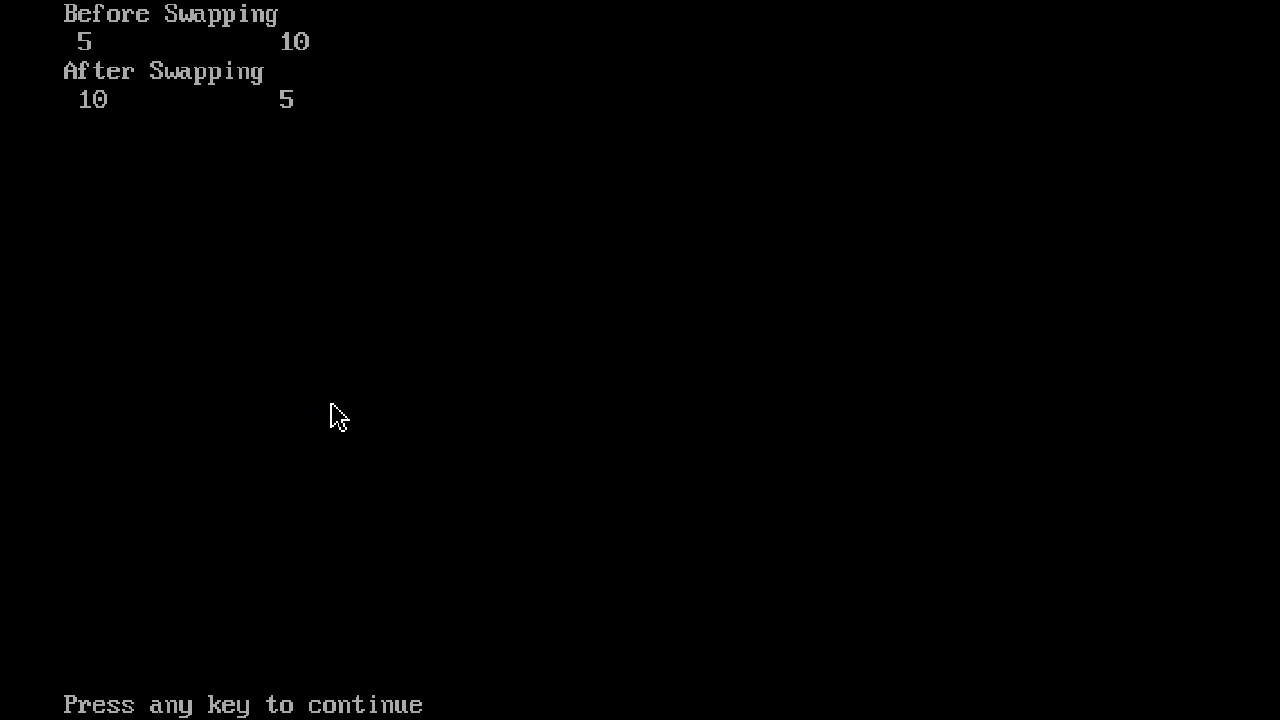
# - Return from the output screen to the editor showing the finished swap program
pyautogui.press('Enter')
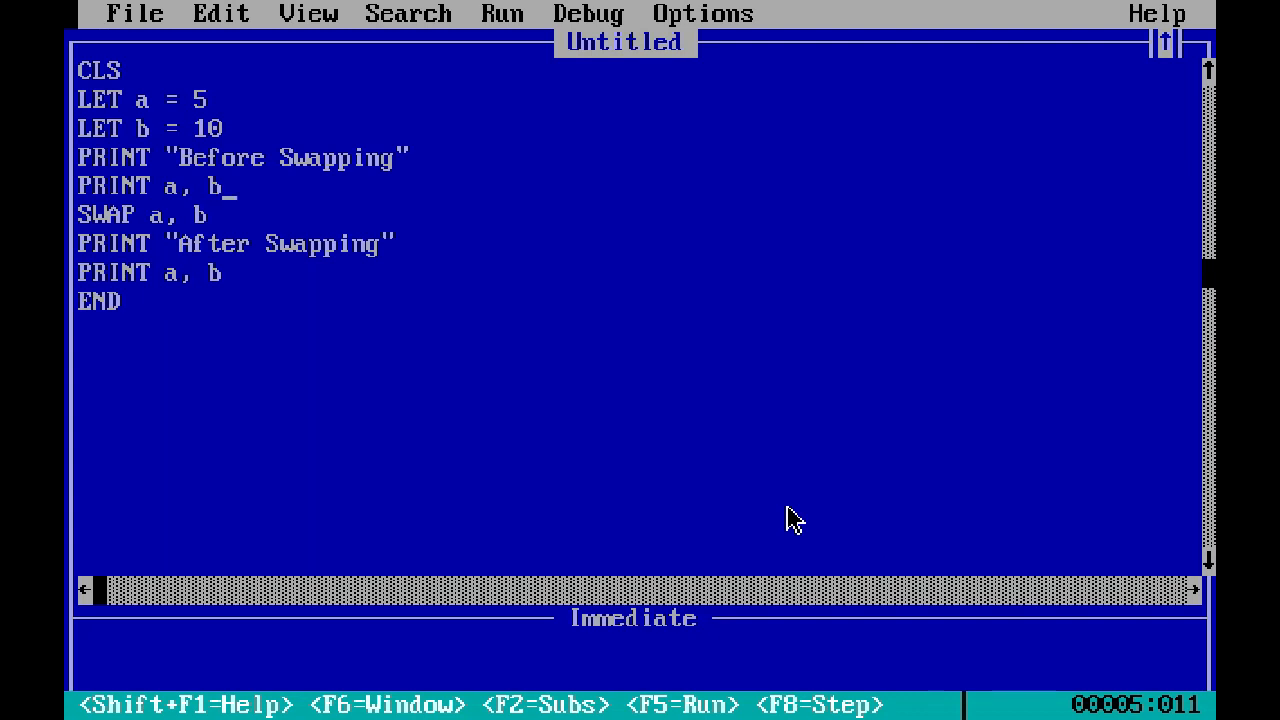
pyautogui.moveTo(736, 530)
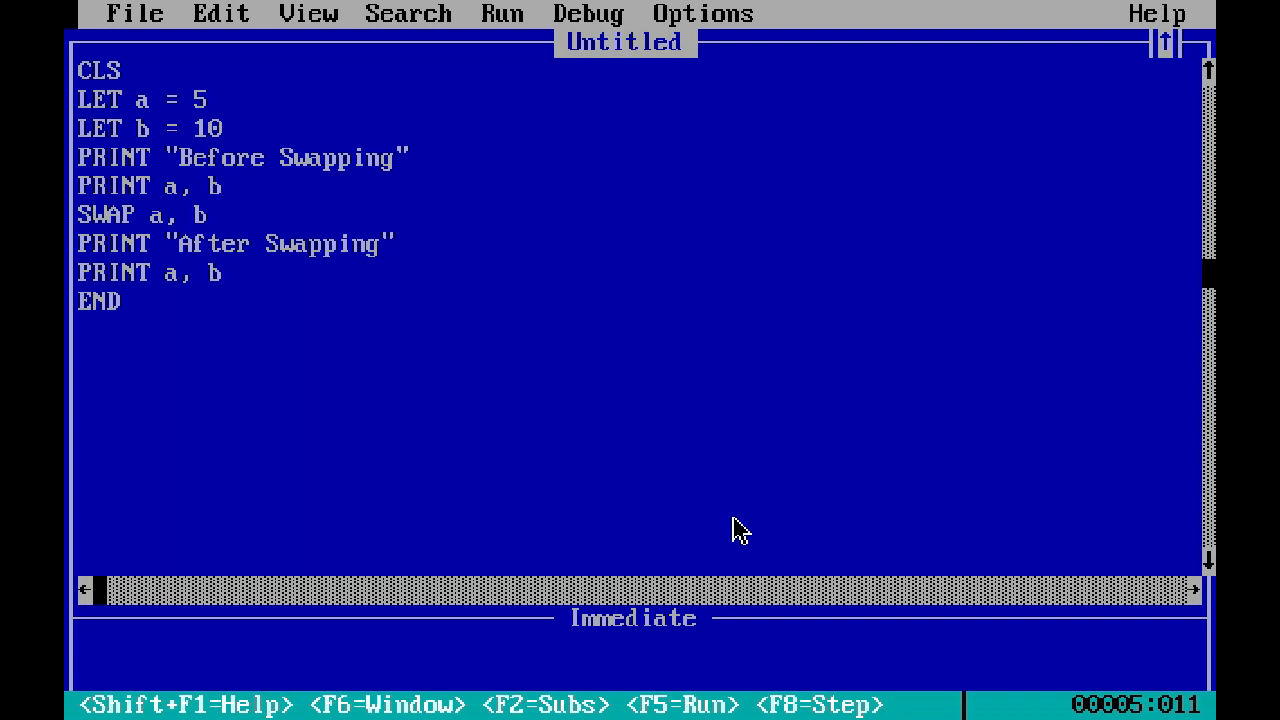
pyautogui.click(222, 184)
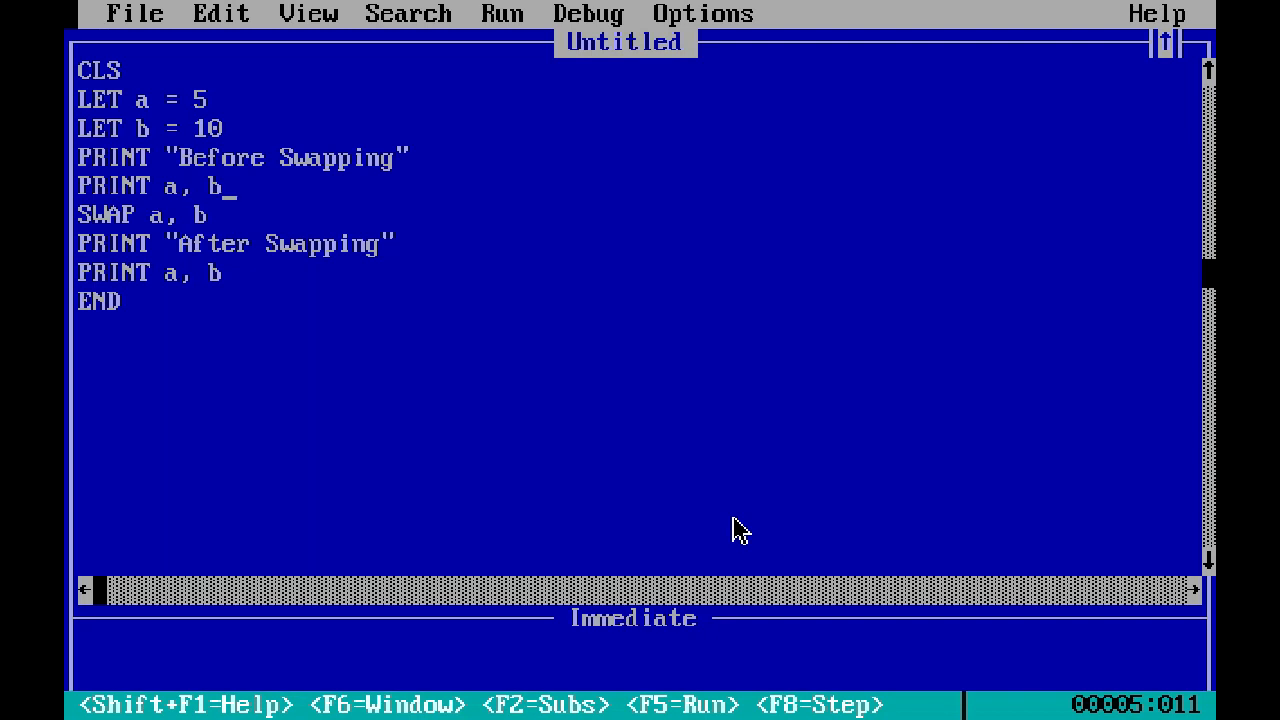